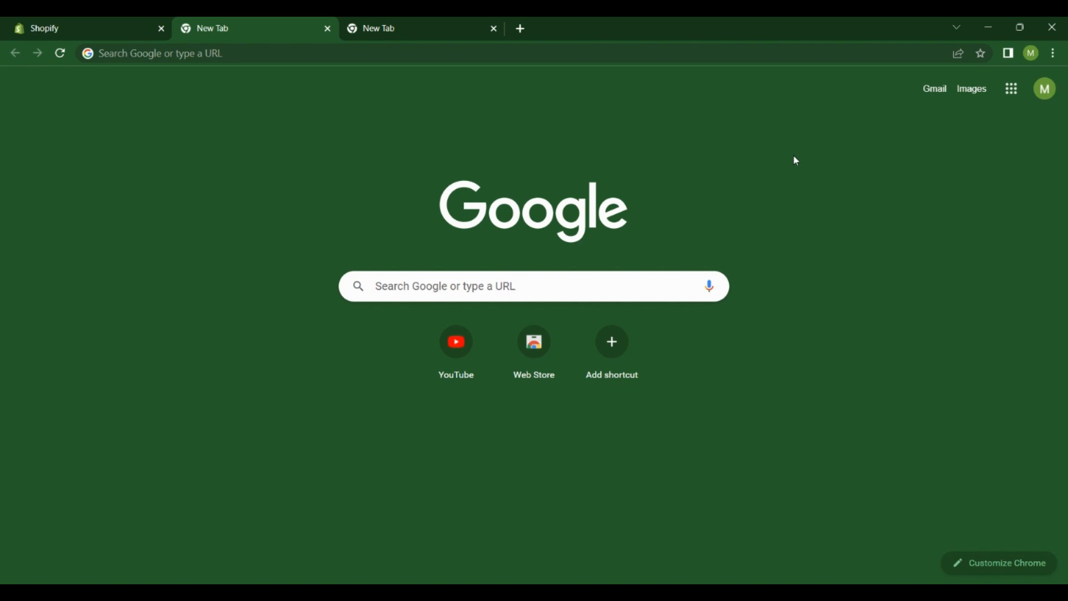
mouse_move(516, 286)
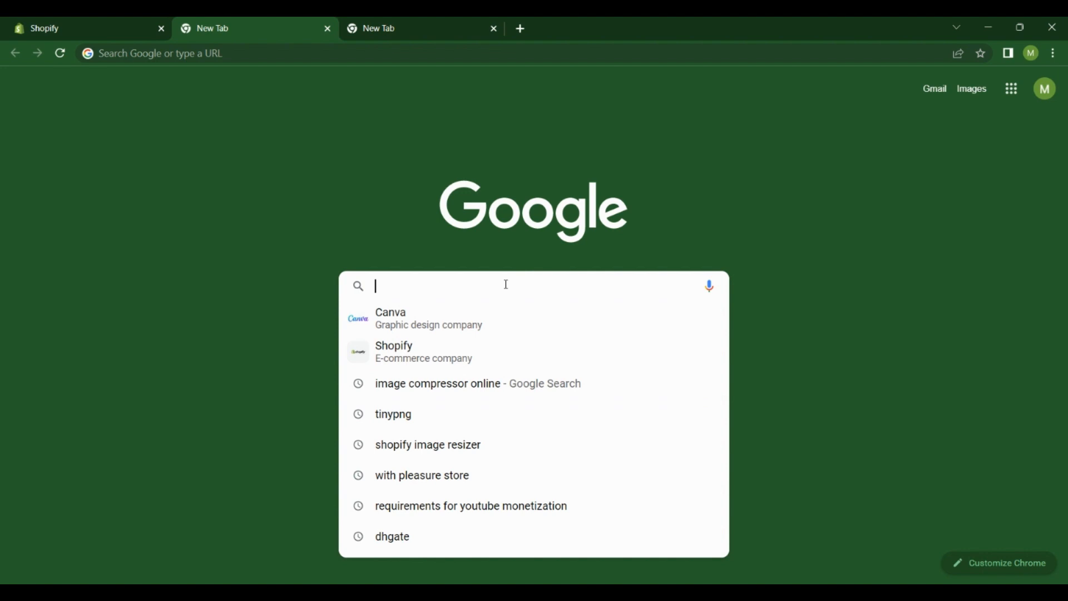
mouse_move(436, 318)
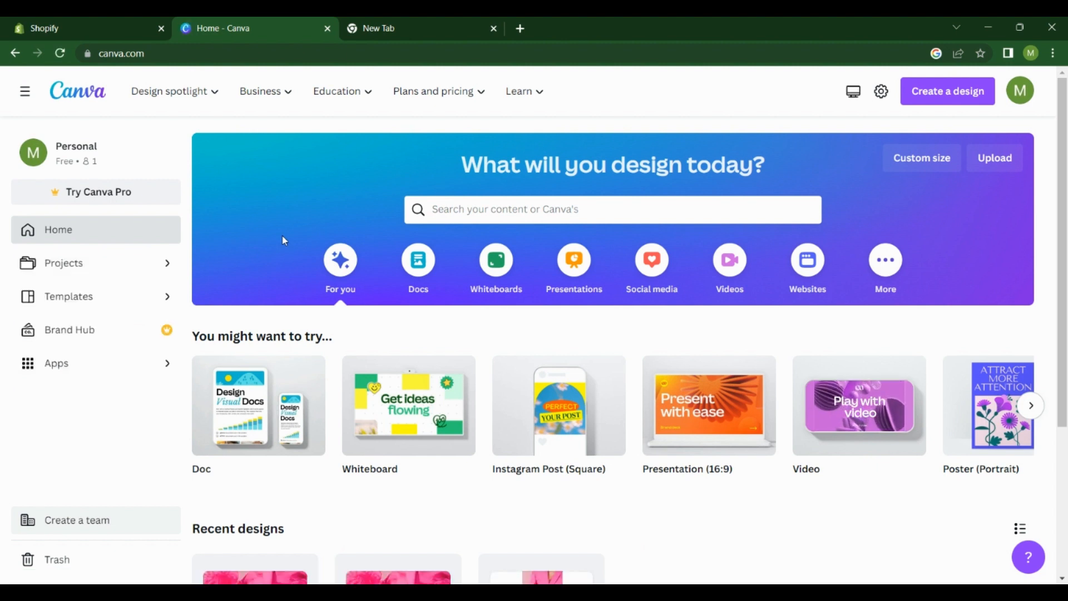
mouse_move(114, 296)
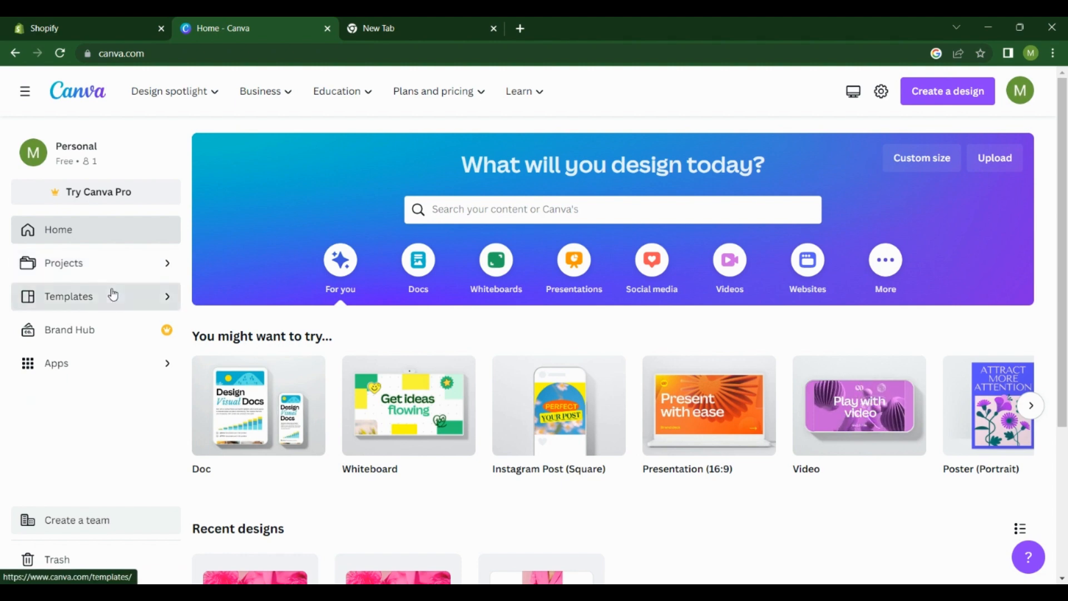
Browse Canva's trending stock photos and open the pink 100K celebration cake photo
left_click(68, 295)
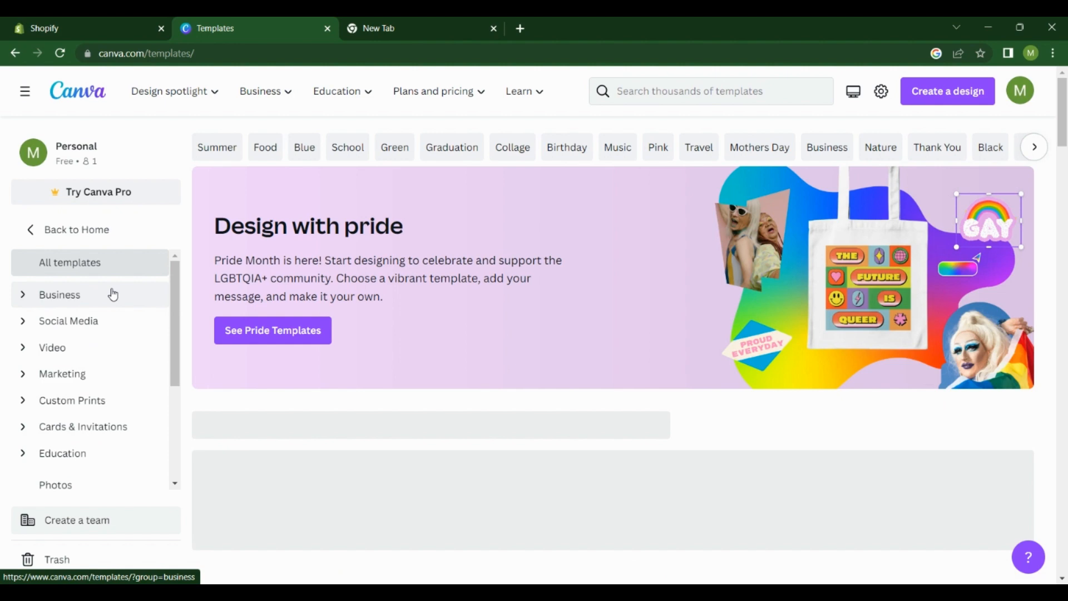
mouse_move(76, 391)
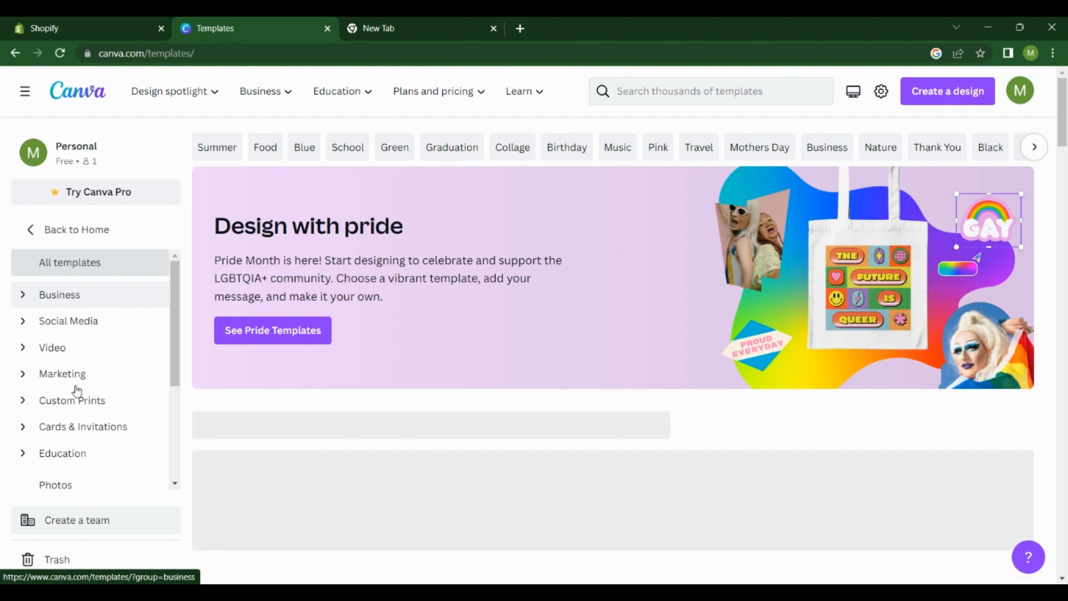
left_click(56, 484)
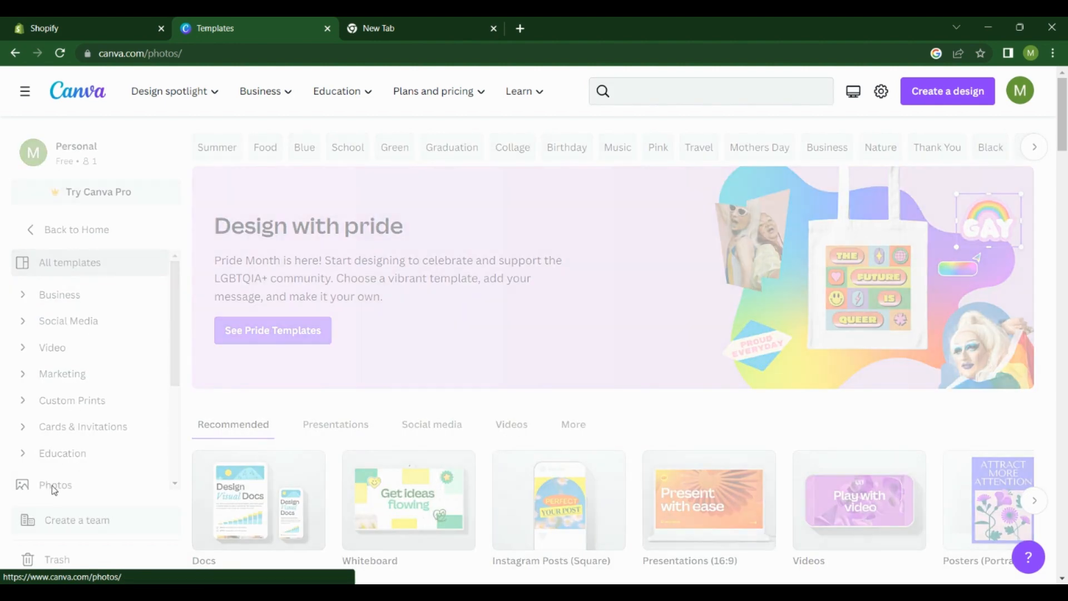
left_click(55, 485)
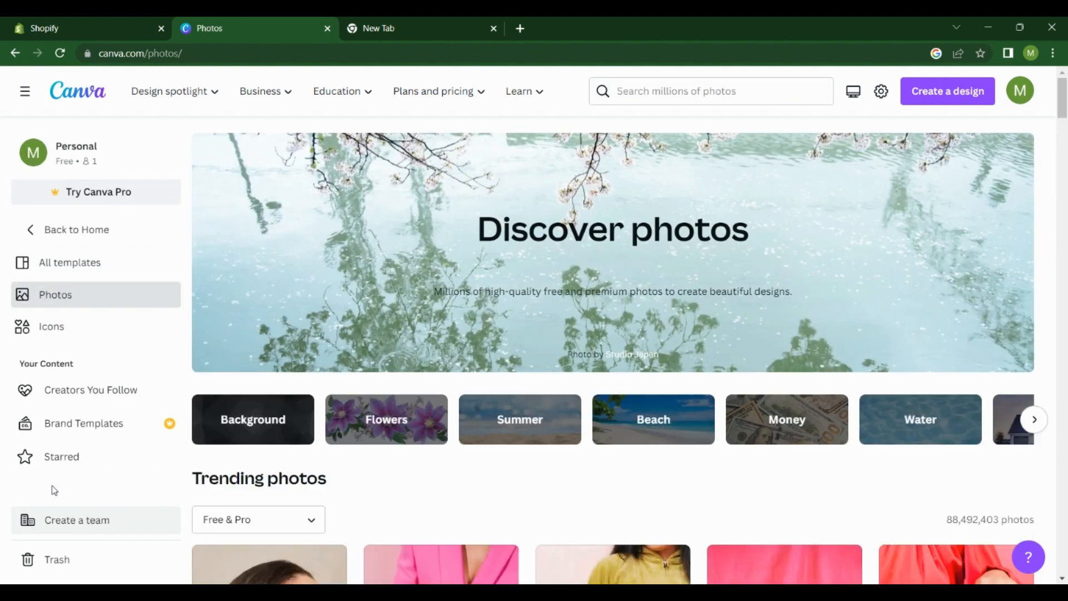
scroll("down", 3)
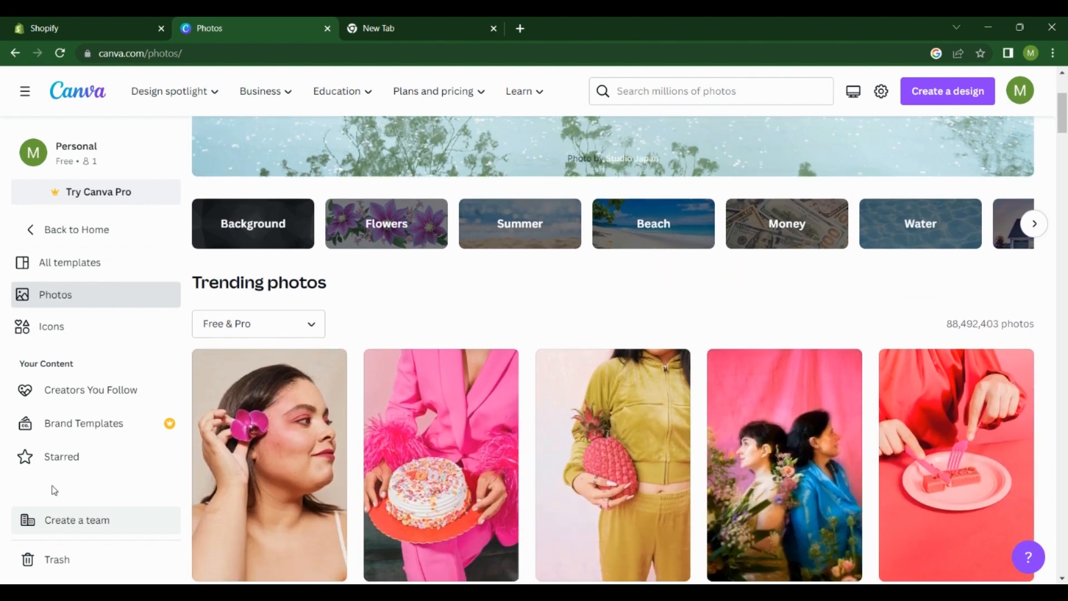
scroll("down", 3)
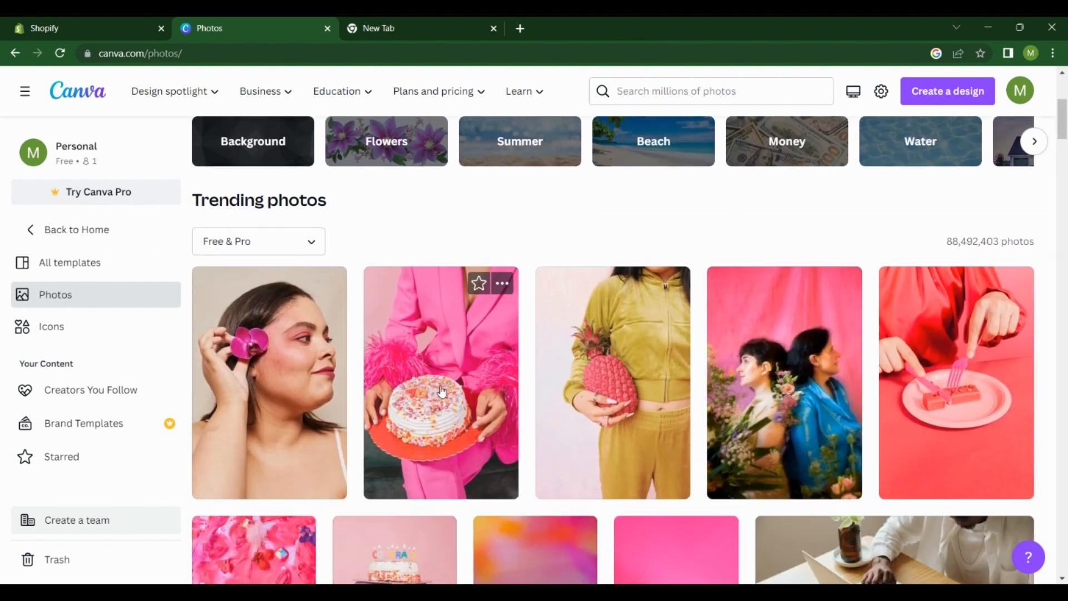
left_click(440, 382)
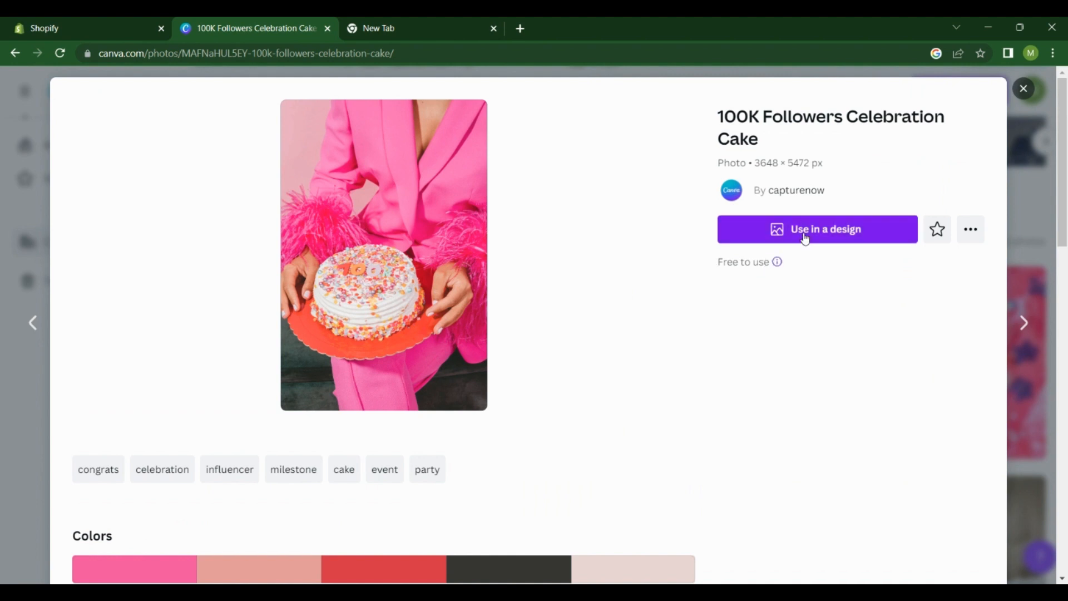
Create a custom 1800 × 1000 px design using the 100K Followers Celebration Cake photo
left_click(816, 229)
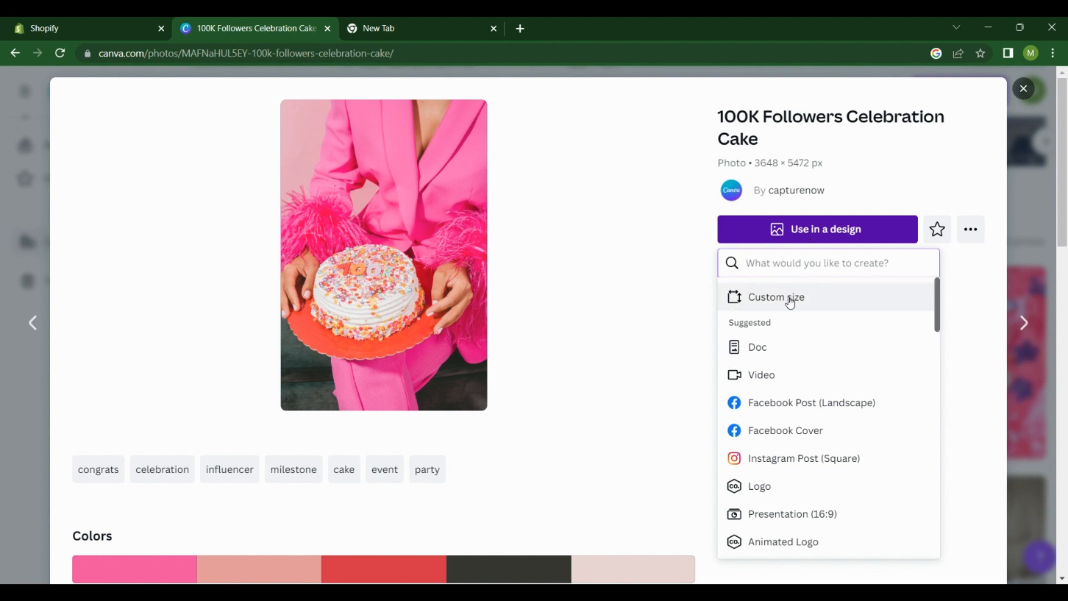
left_click(776, 297)
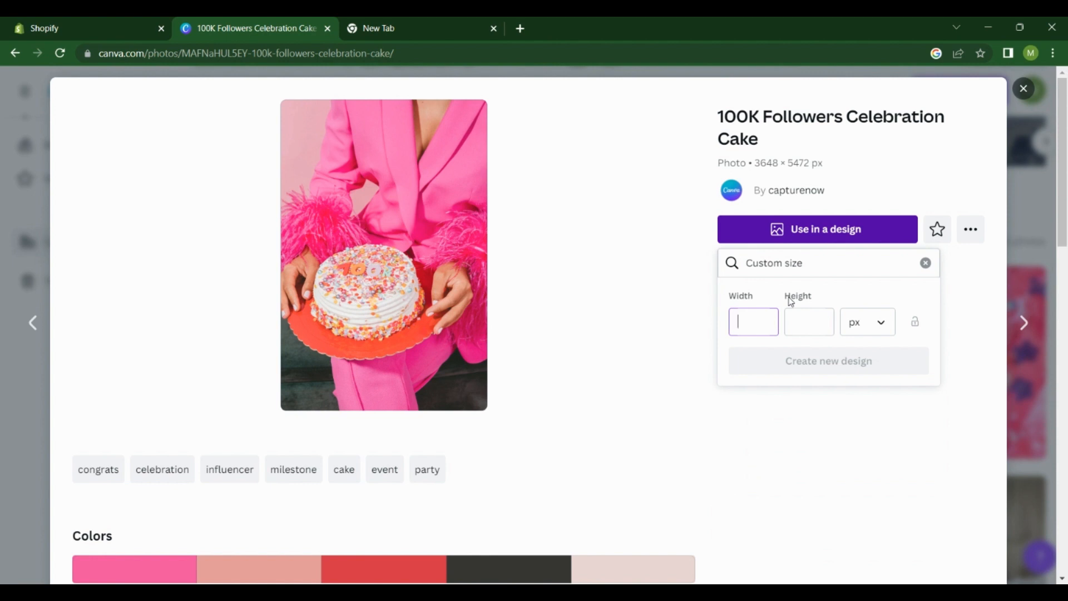
type("1800")
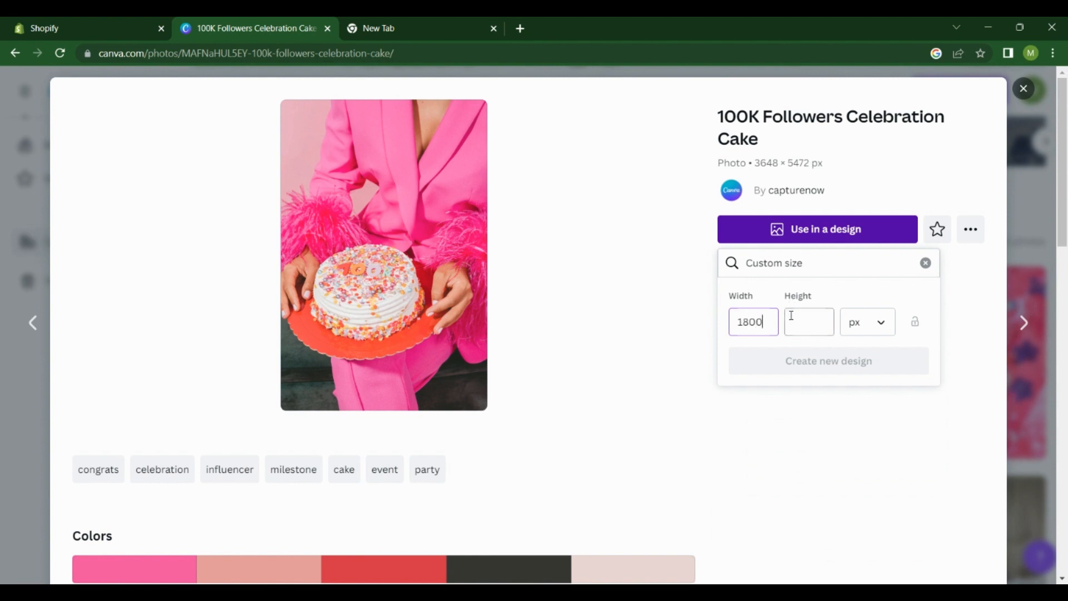
type("1000")
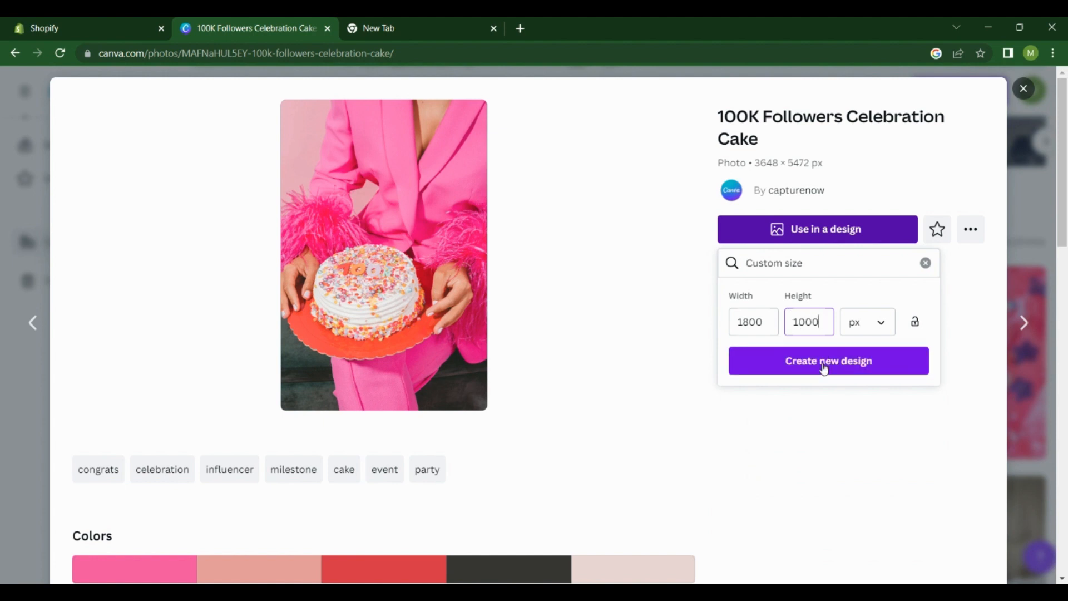
left_click(829, 361)
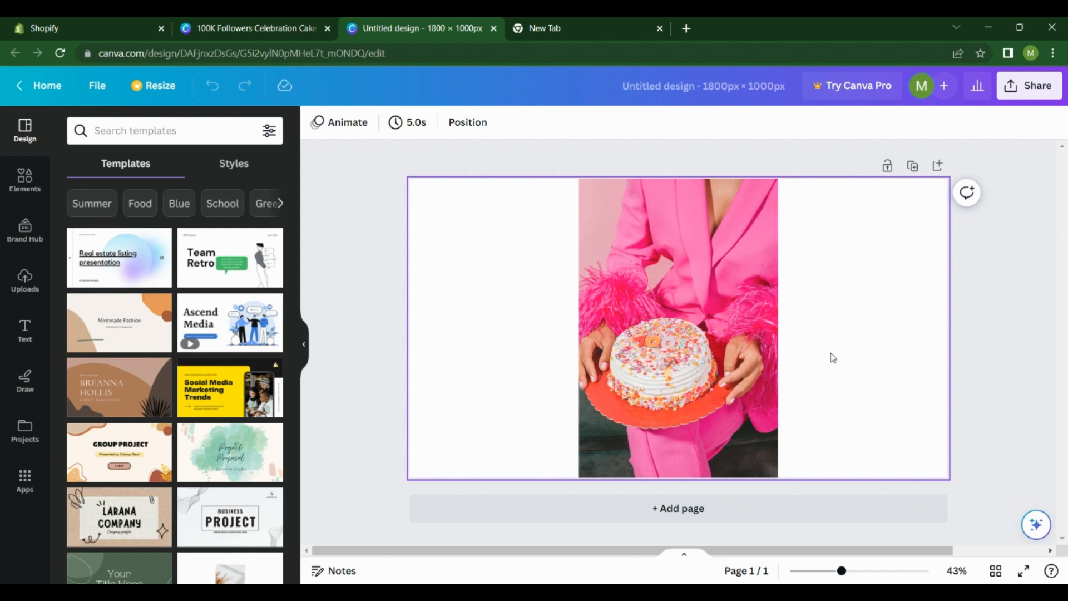
Stretch the cake photo to cover the full 1800 × 1000 px page, then deselect it
left_click(664, 337)
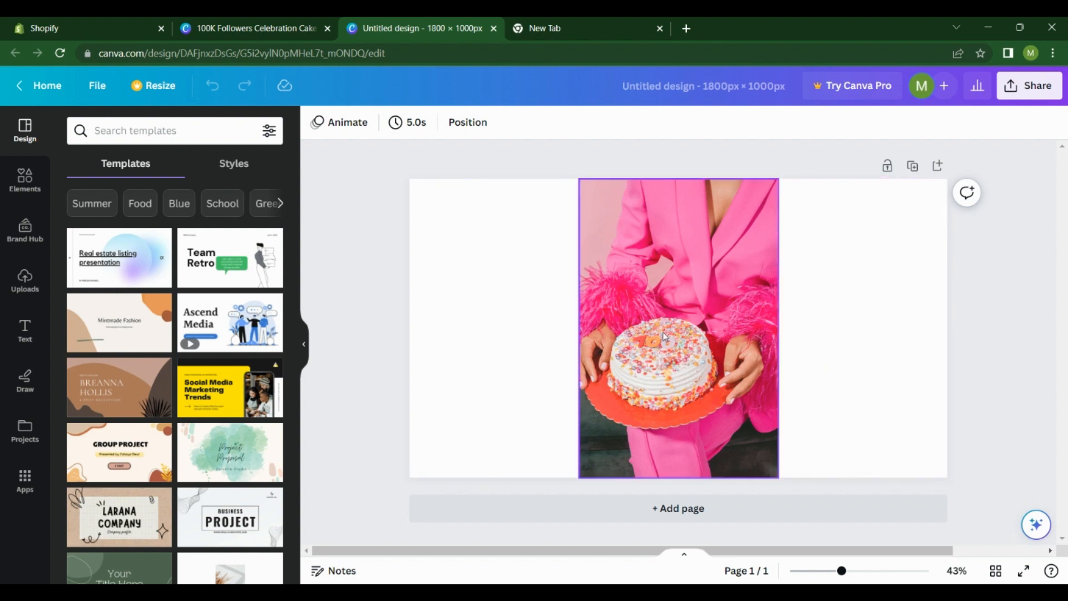
mouse_move(679, 305)
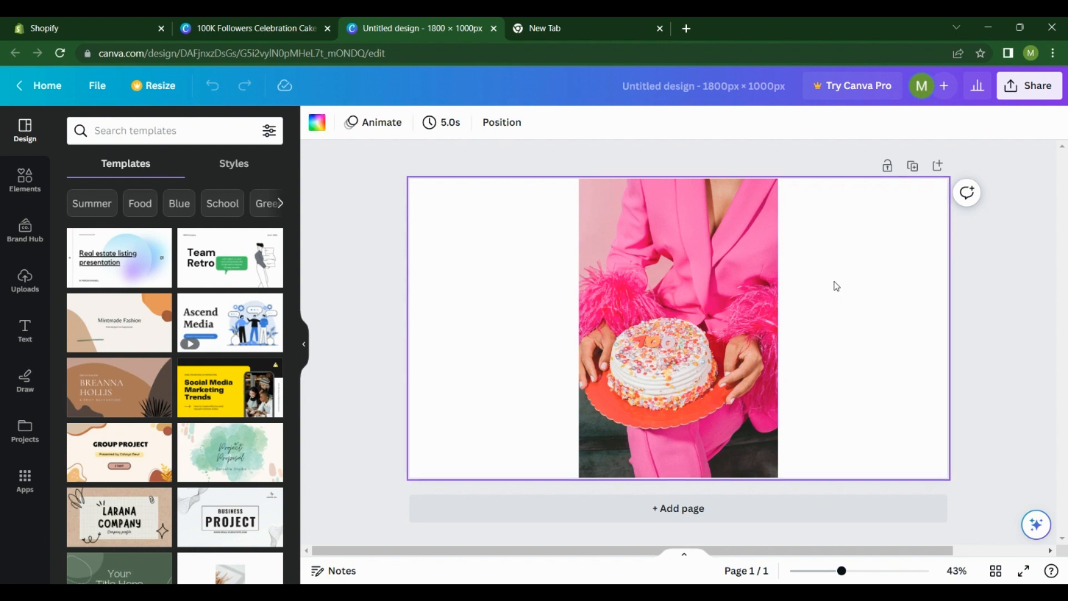
mouse_move(775, 288)
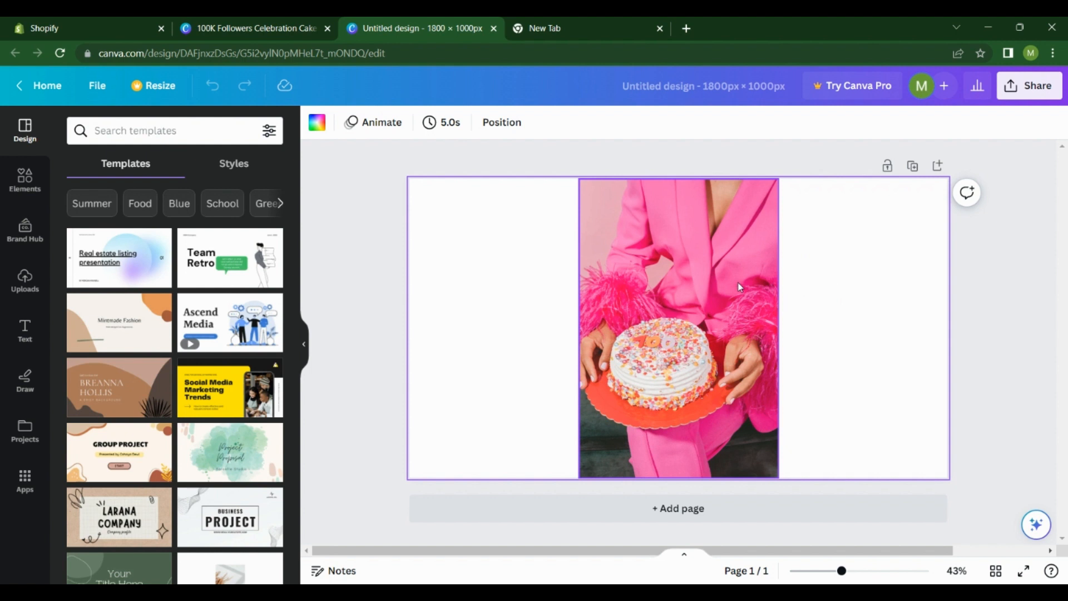
mouse_move(773, 295)
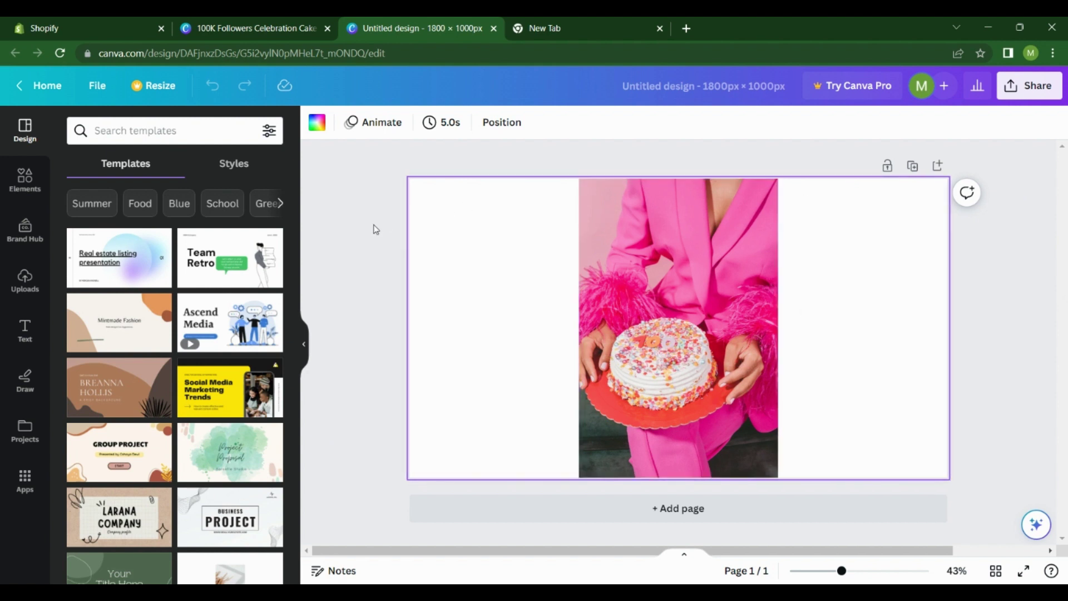
mouse_move(854, 139)
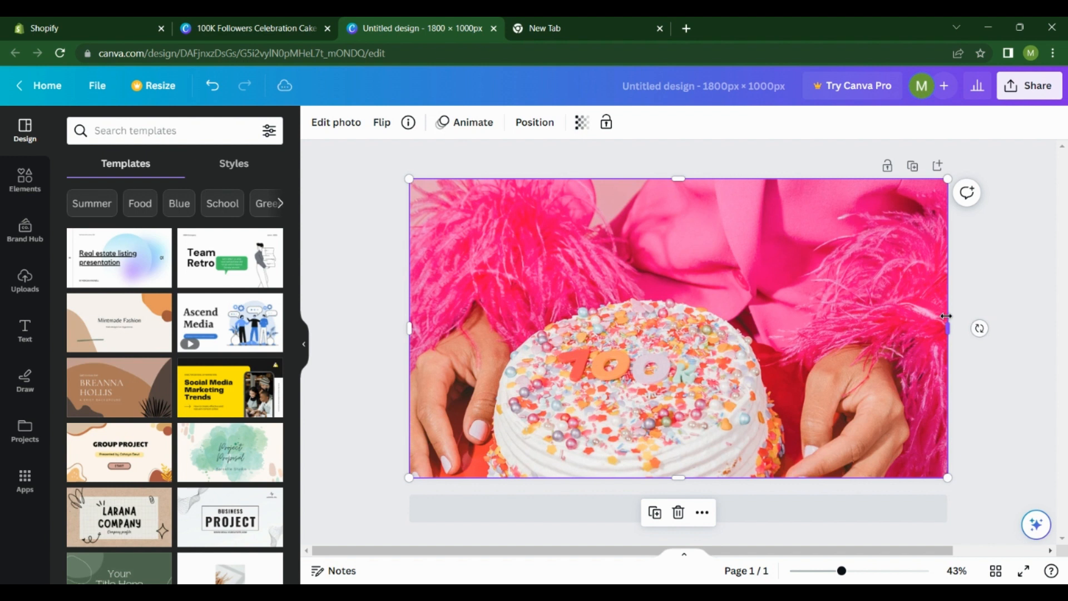
mouse_move(554, 322)
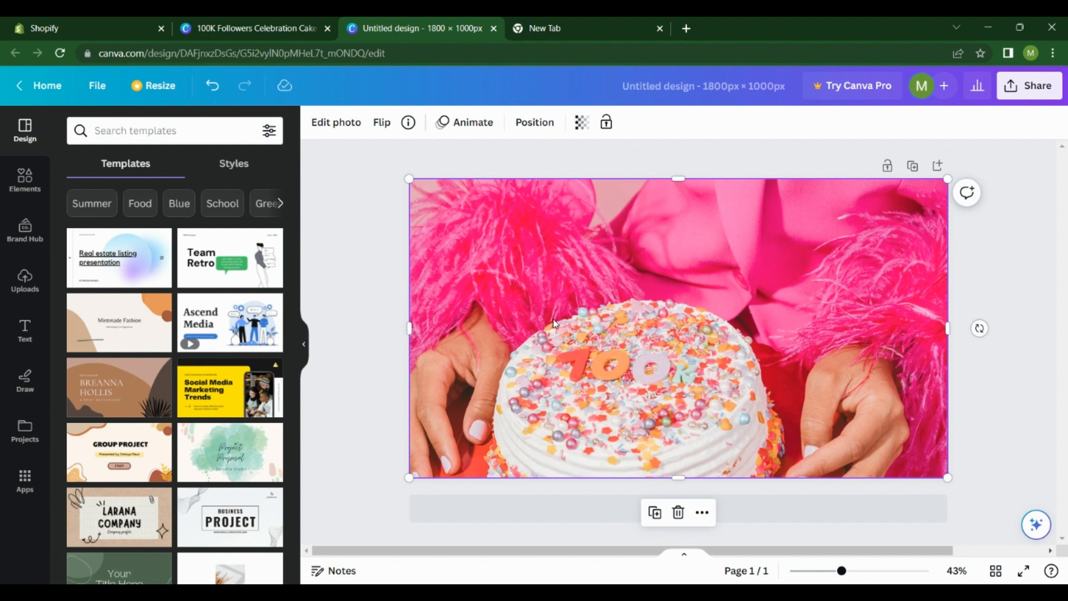
mouse_move(741, 426)
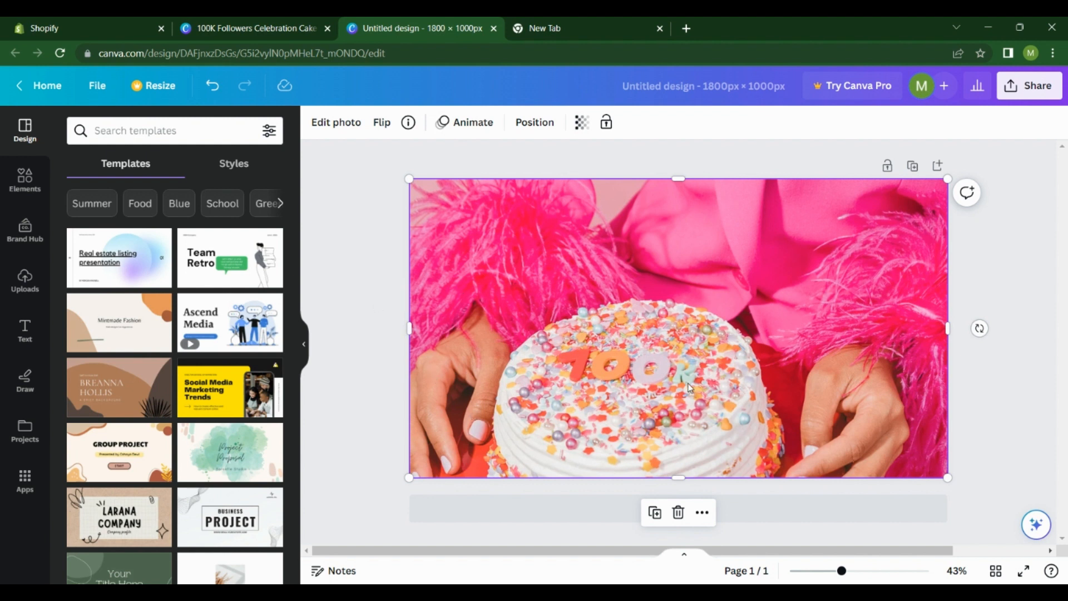
mouse_move(855, 340)
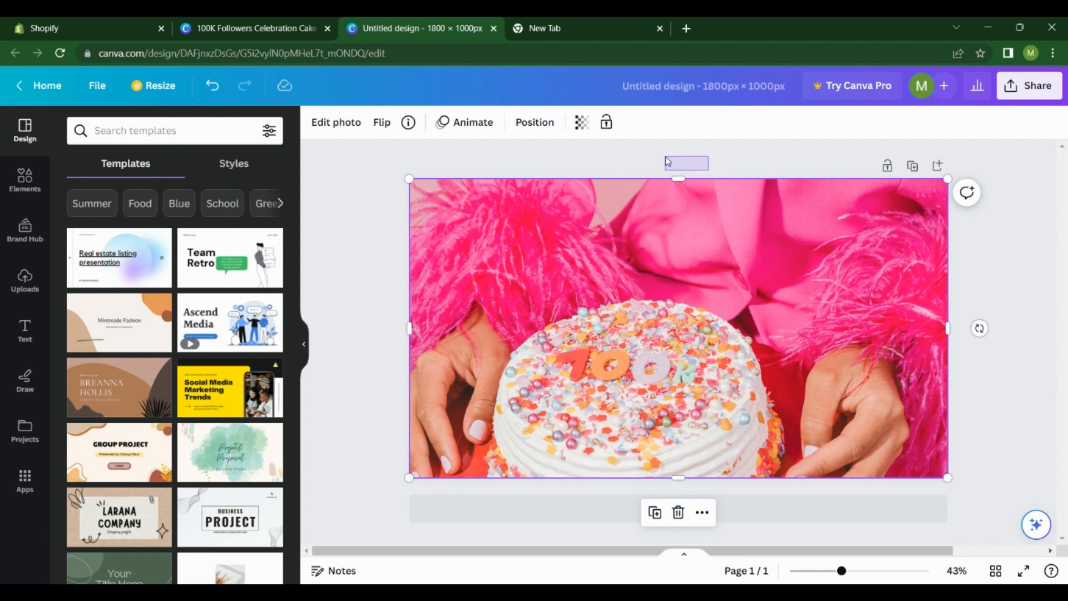
left_click(573, 440)
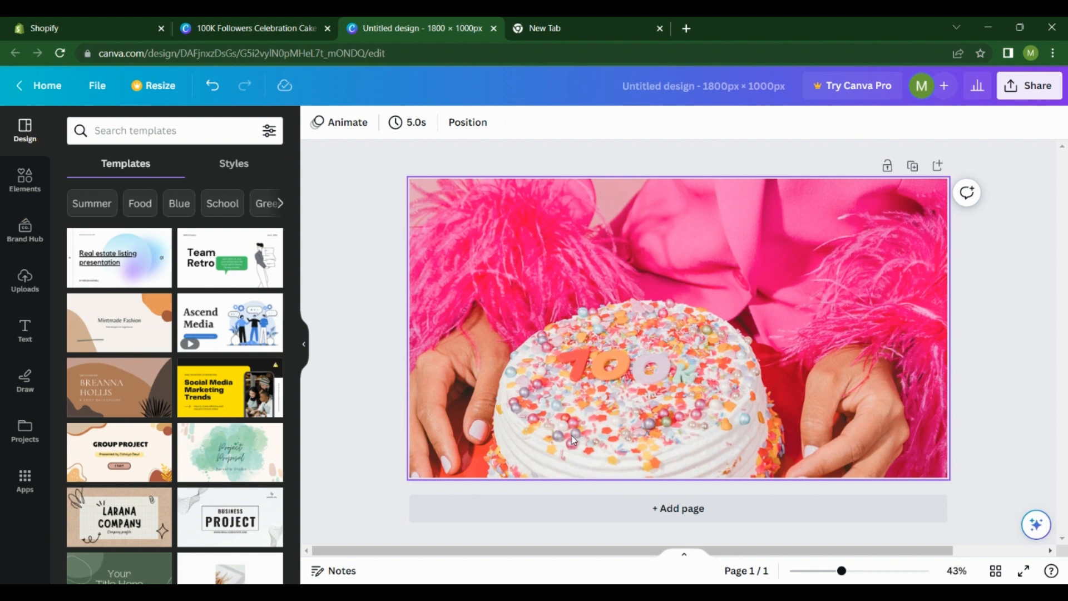
left_click(348, 251)
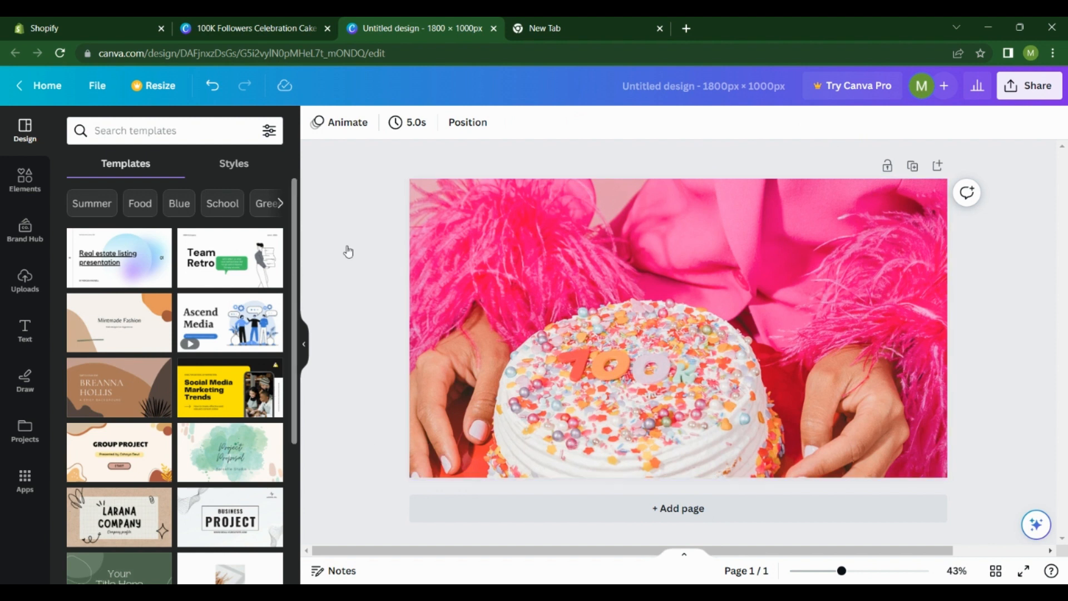
mouse_move(378, 267)
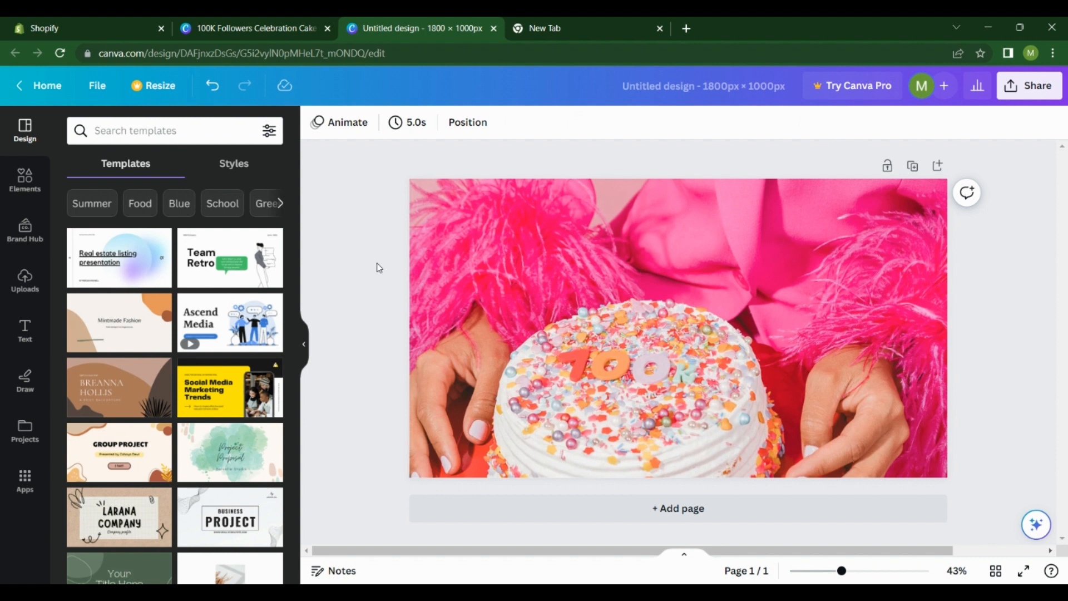
mouse_move(87, 162)
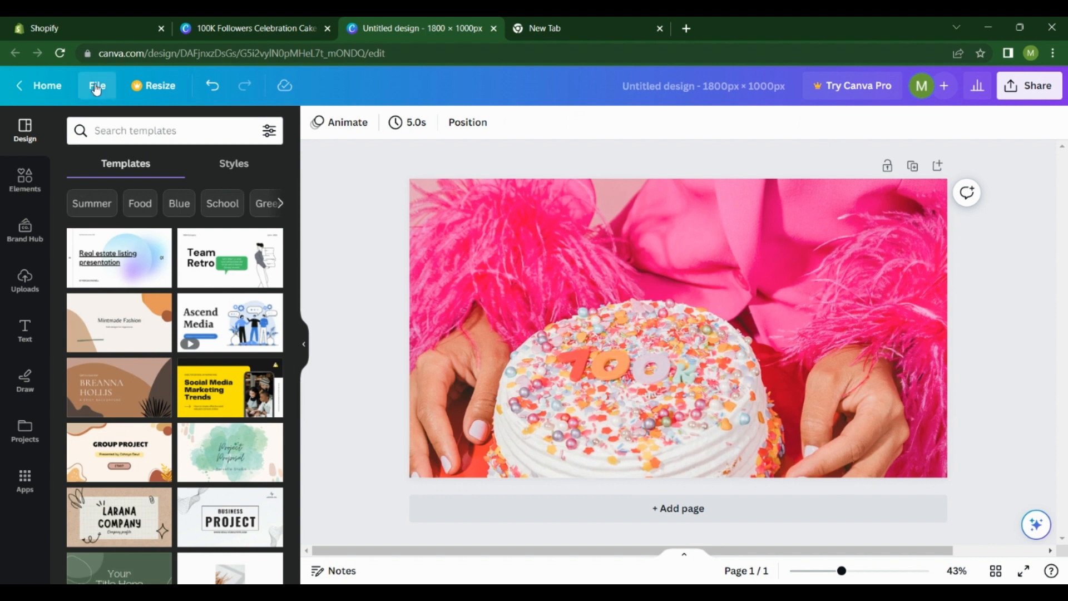
Download the banner as a size-1 PNG and close the download panel
left_click(97, 85)
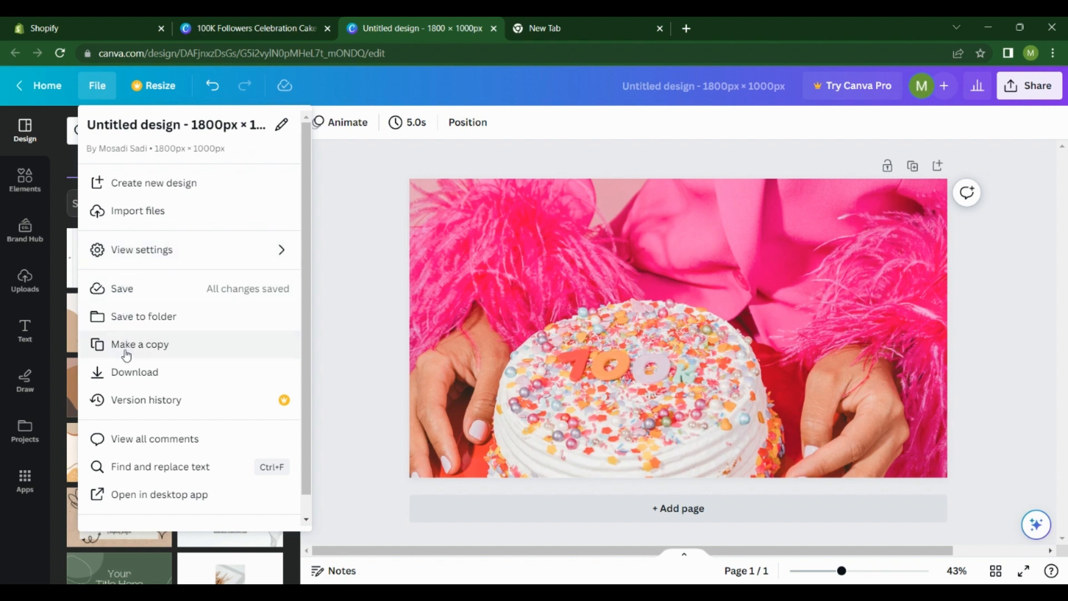
left_click(134, 372)
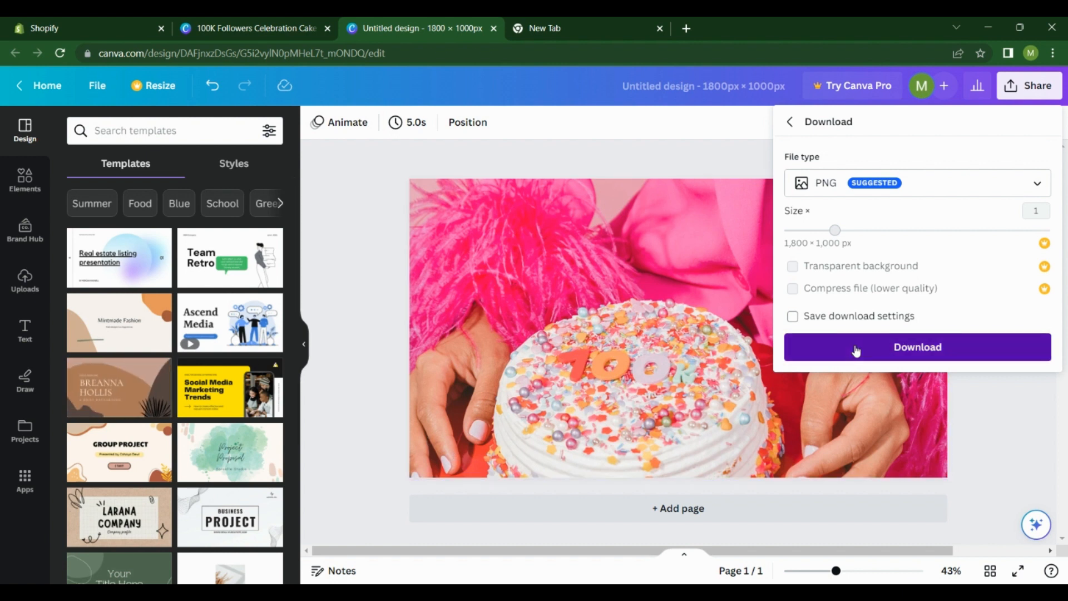
left_click(916, 347)
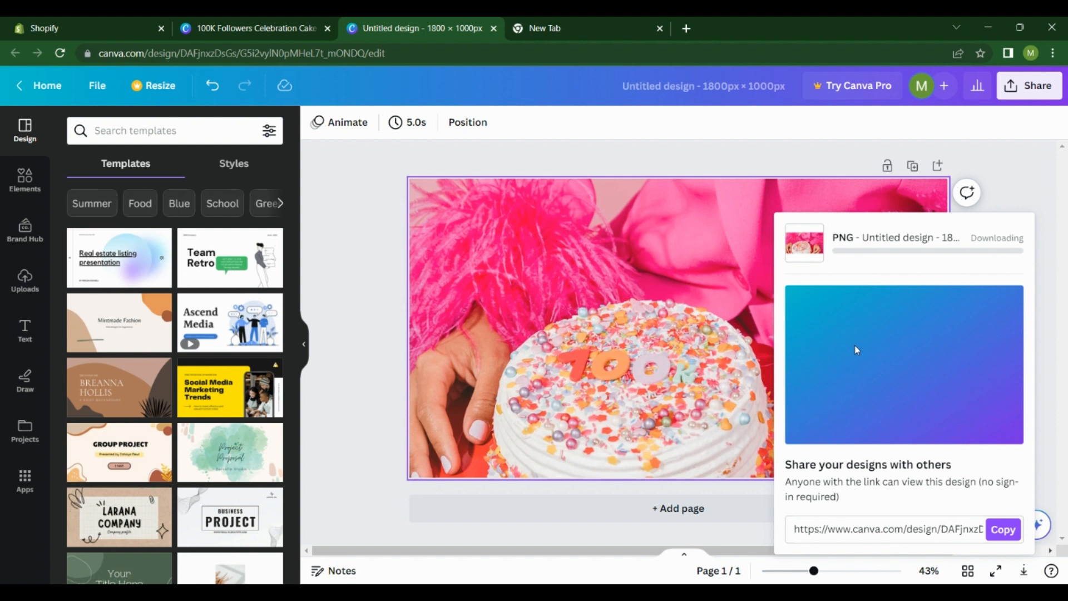
mouse_move(477, 519)
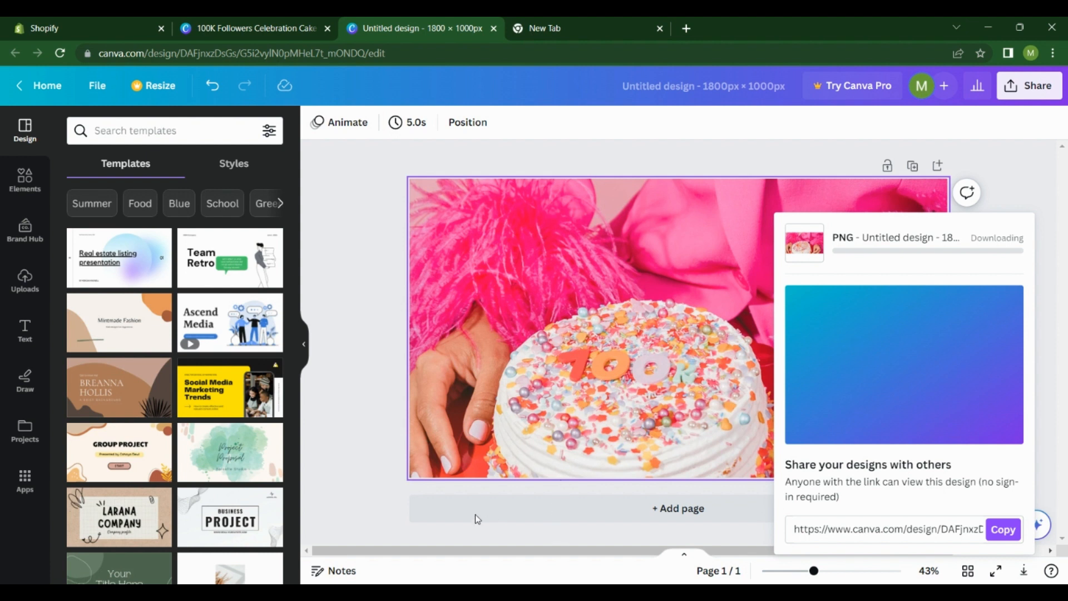
mouse_move(329, 399)
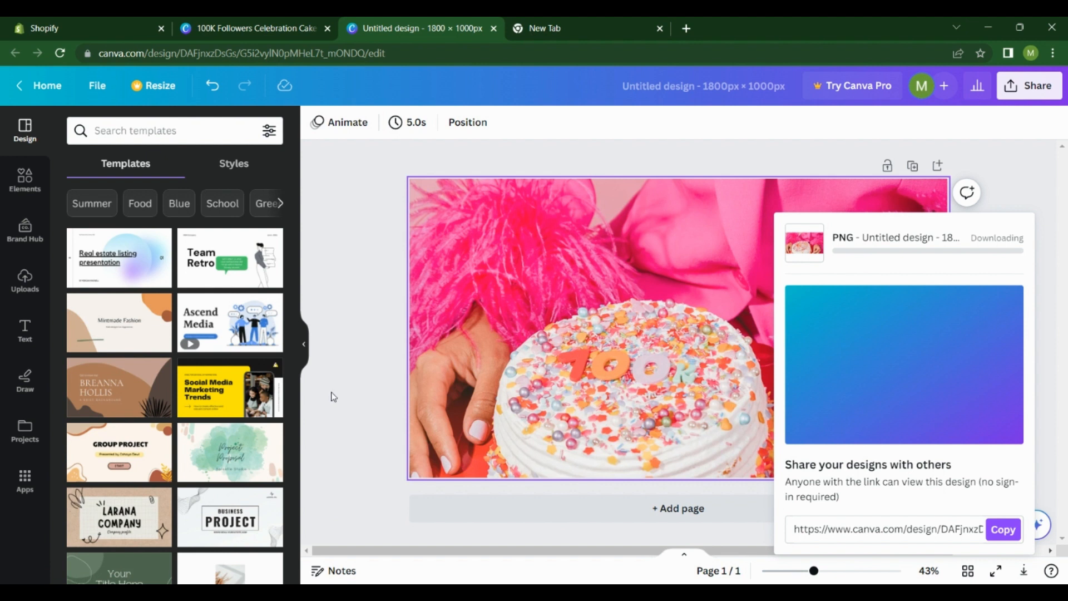
mouse_move(455, 383)
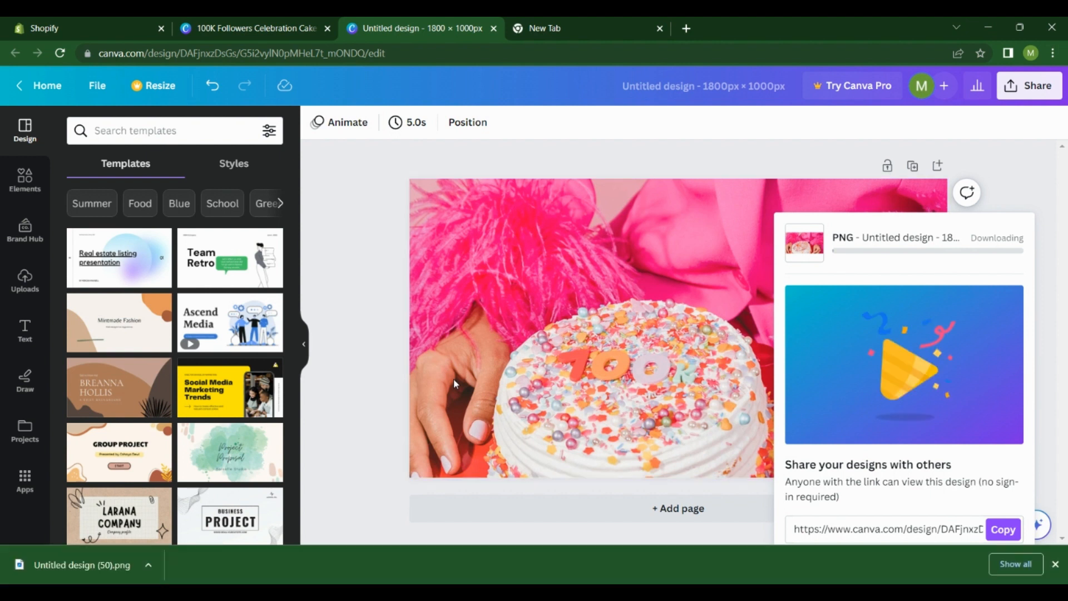
left_click(454, 383)
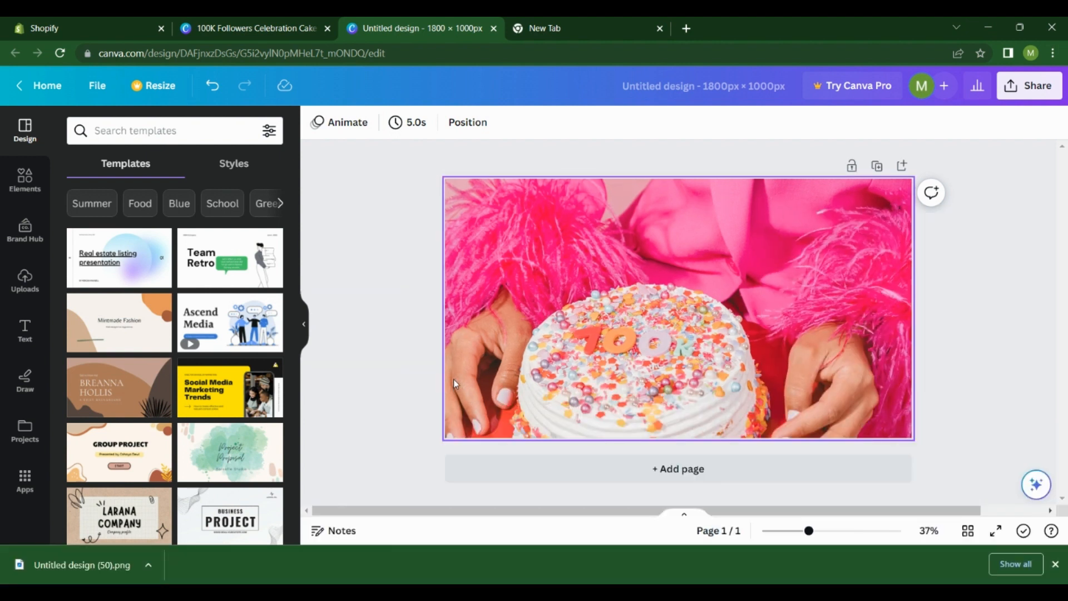
left_click(498, 85)
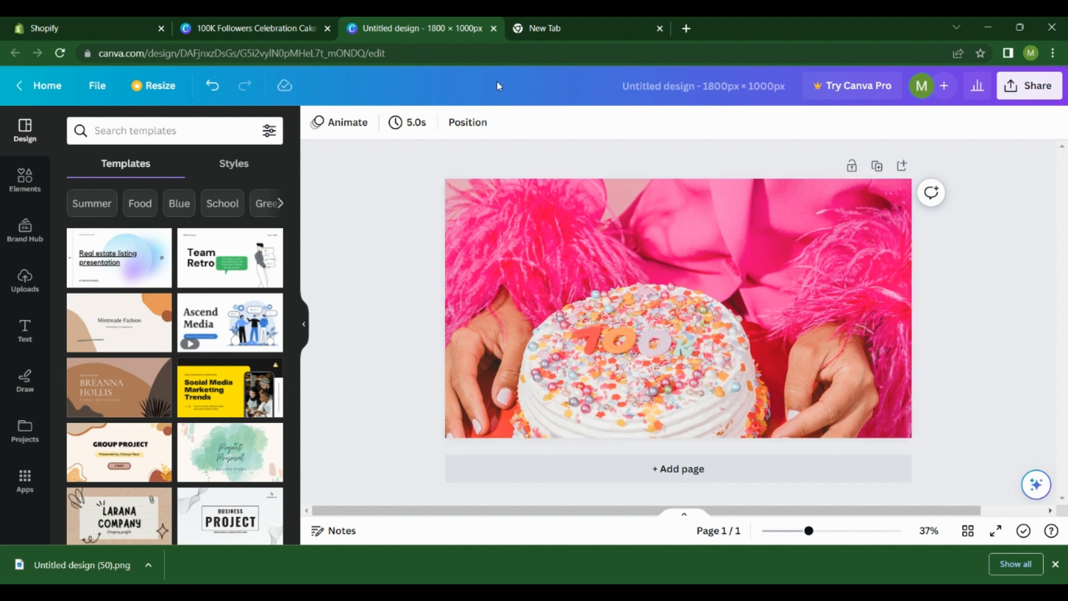
mouse_move(543, 28)
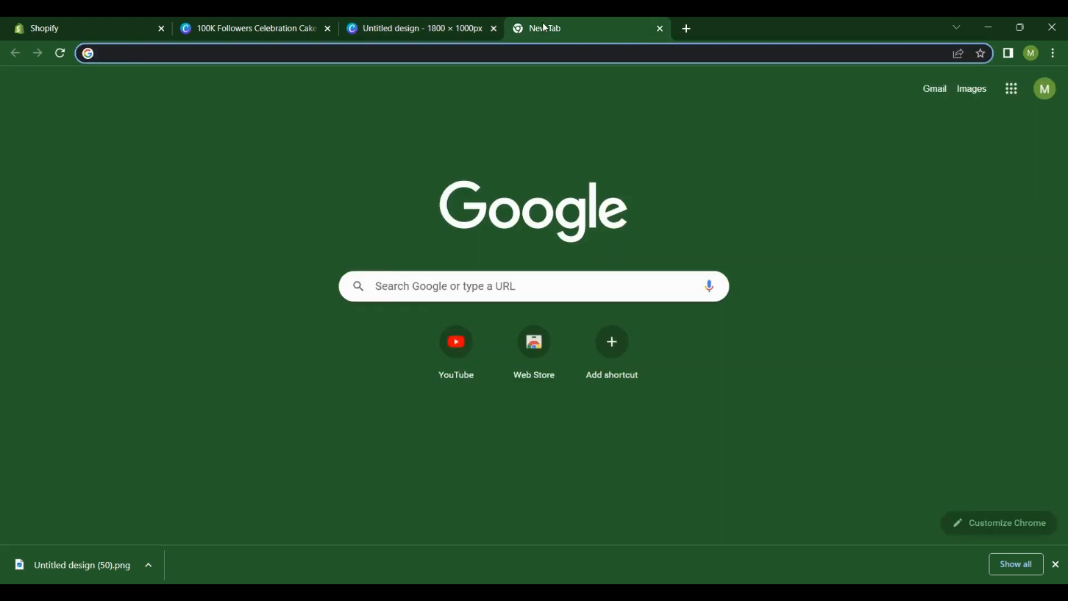
Search Google from a new tab and open imagecompressor.com's Online Image Compressor
left_click(534, 285)
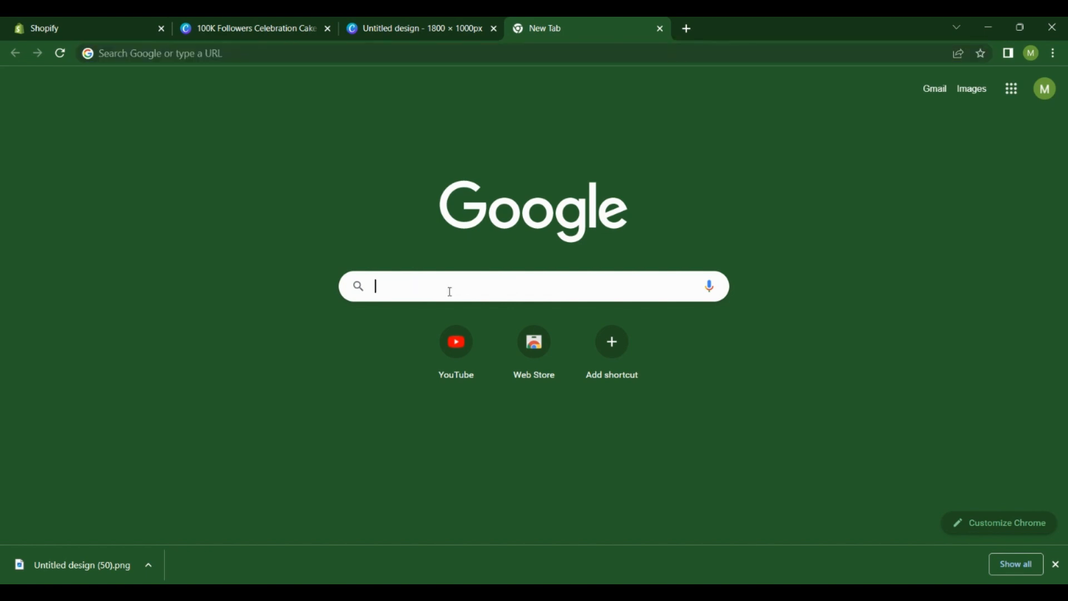
left_click(448, 286)
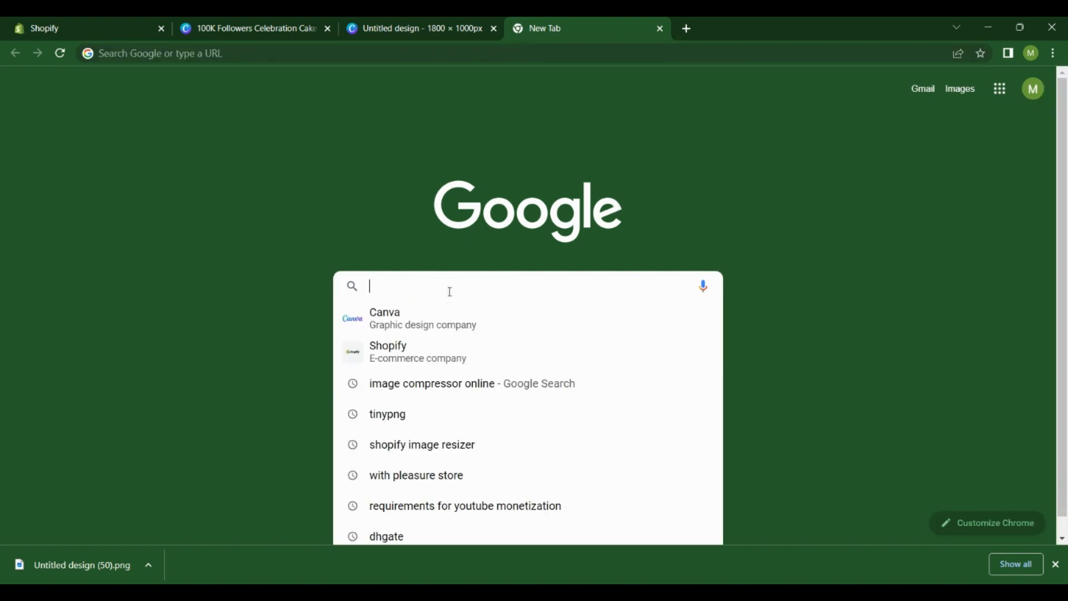
mouse_move(448, 383)
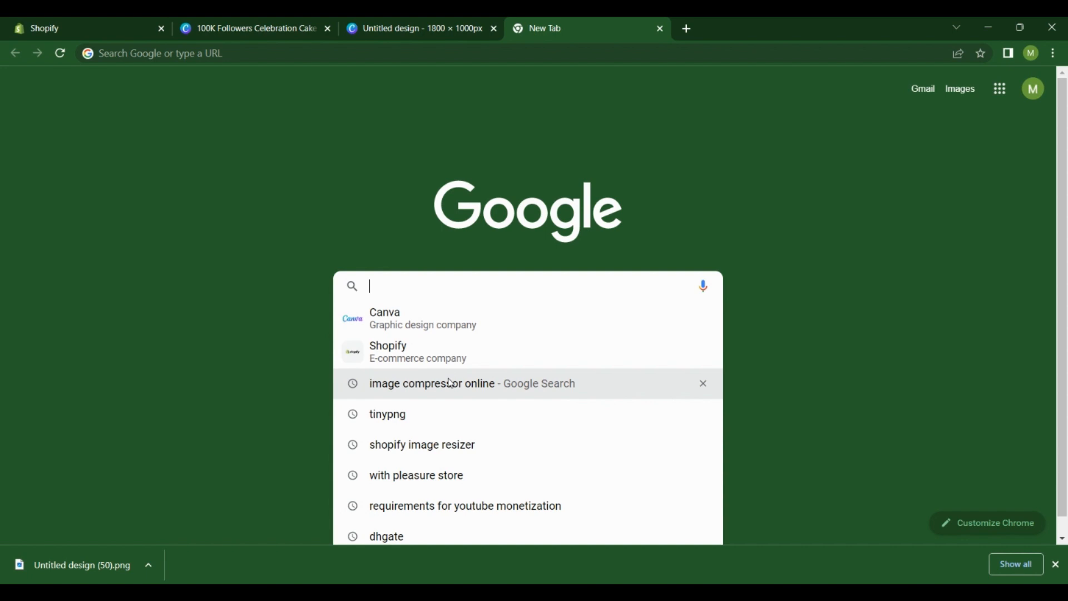
mouse_move(442, 351)
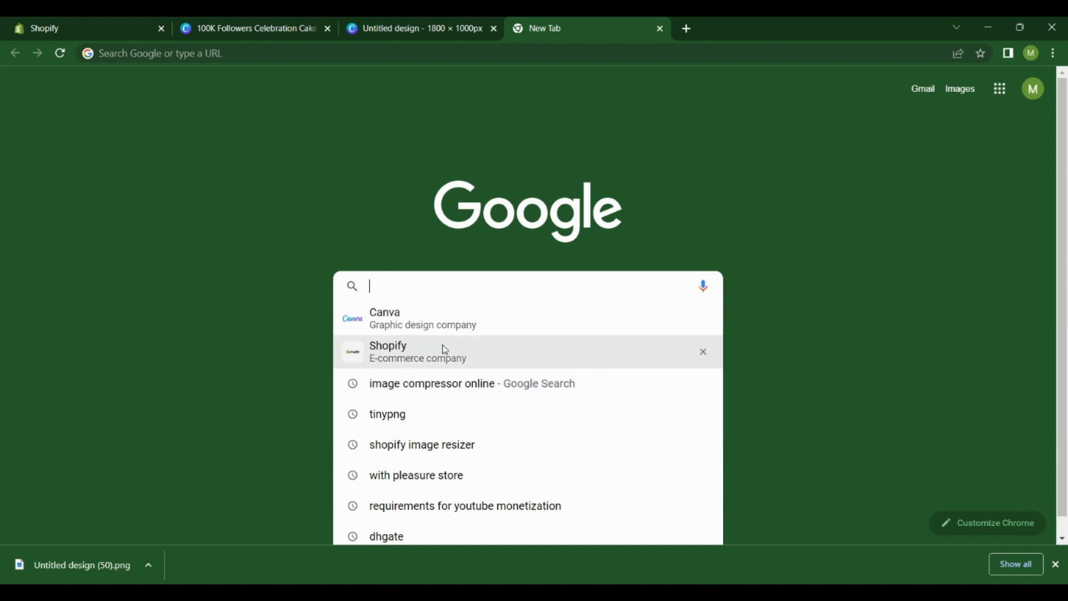
mouse_move(439, 277)
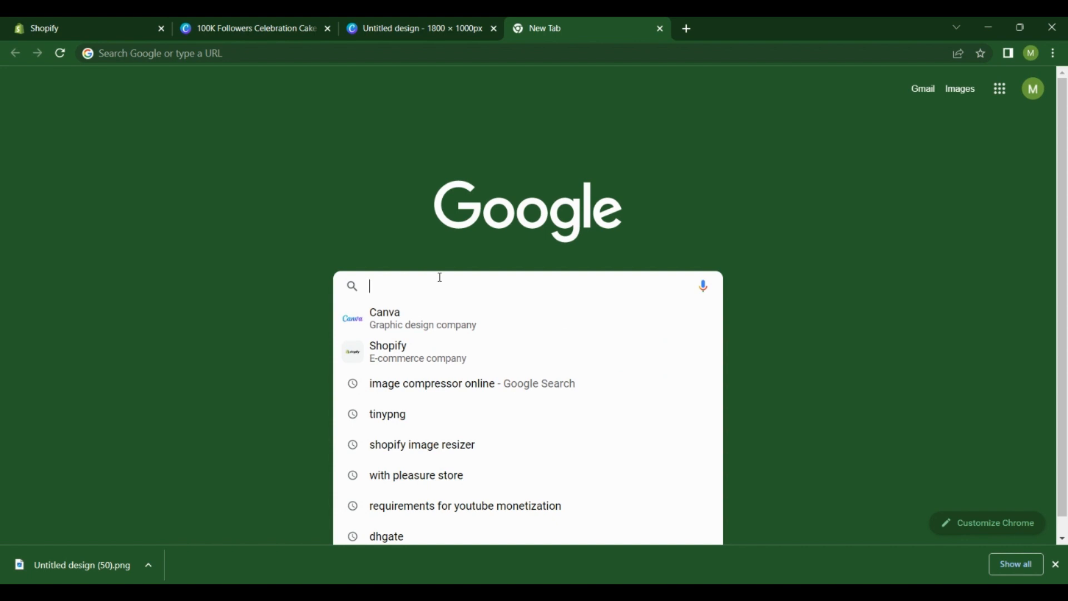
type("image compressor online")
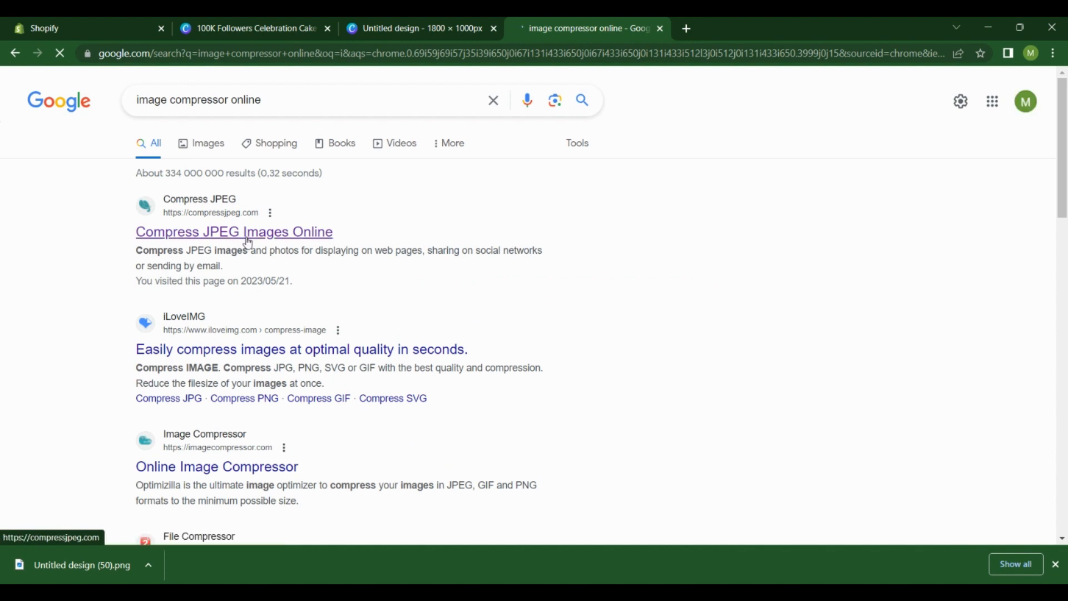
mouse_move(217, 466)
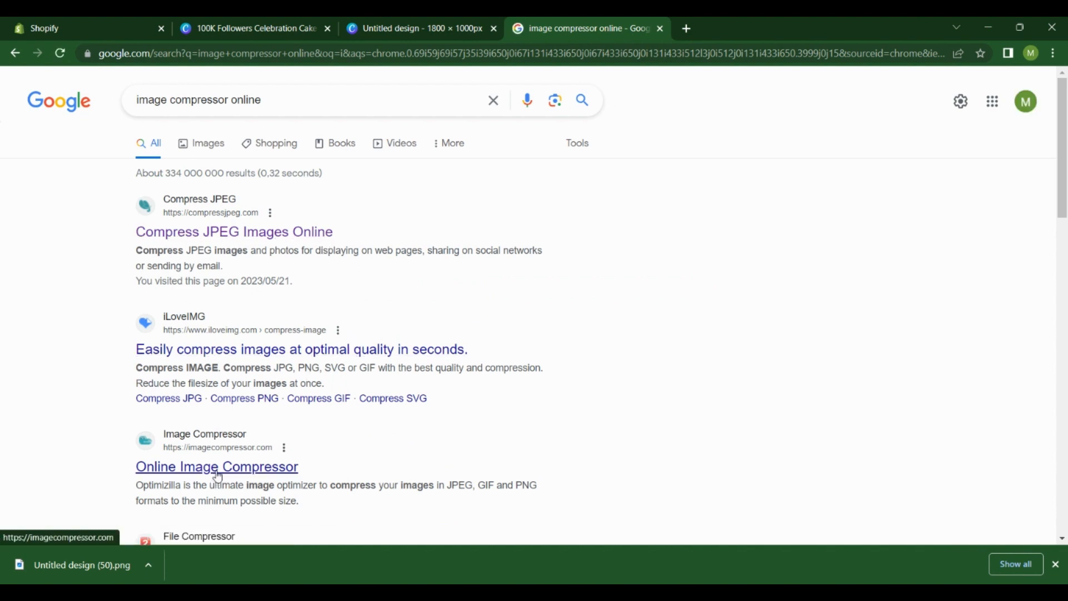
left_click(217, 466)
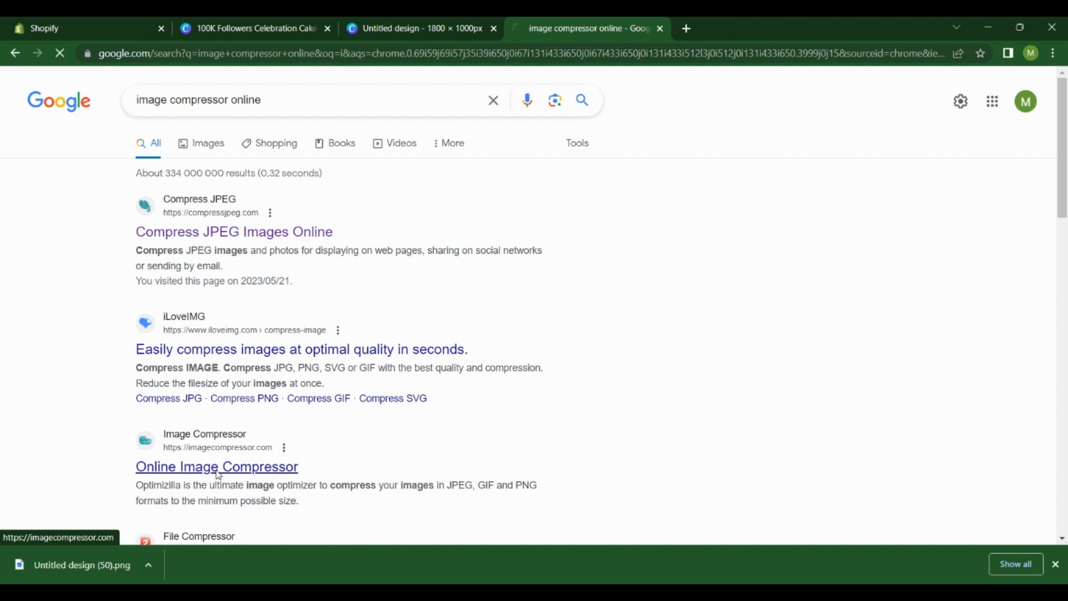
left_click(217, 466)
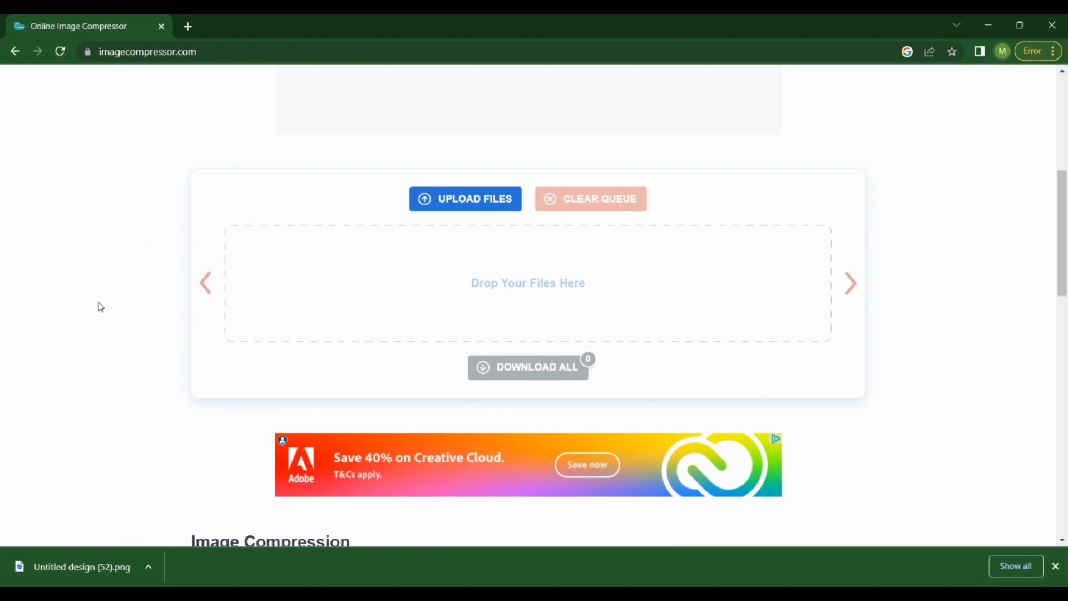
mouse_move(482, 208)
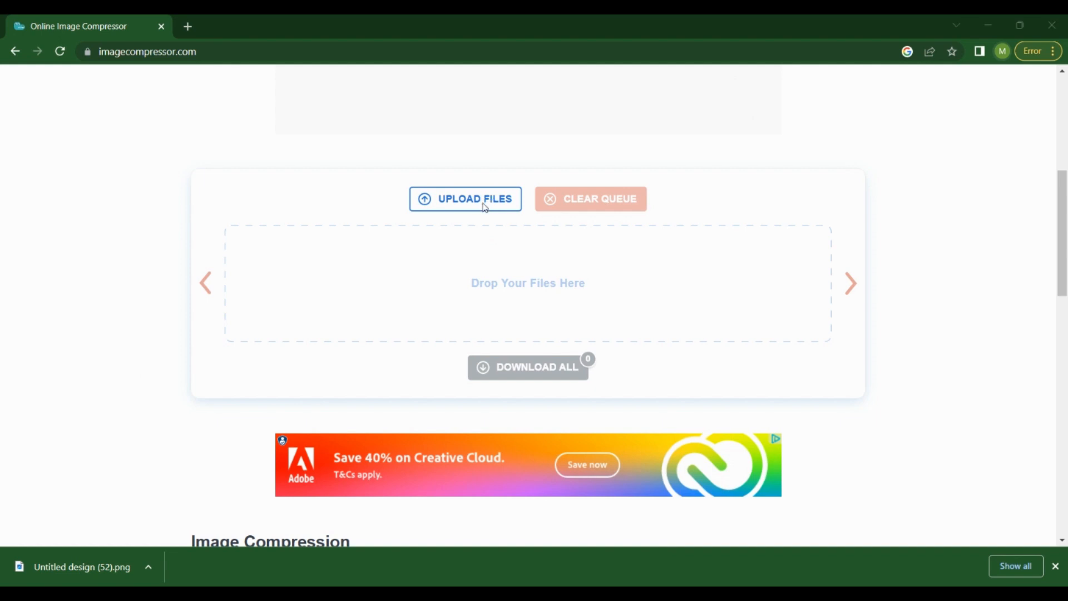
Upload Untitled design (52).png, compressing it from 3.1 MB to 938 KB, and download it
left_click(465, 198)
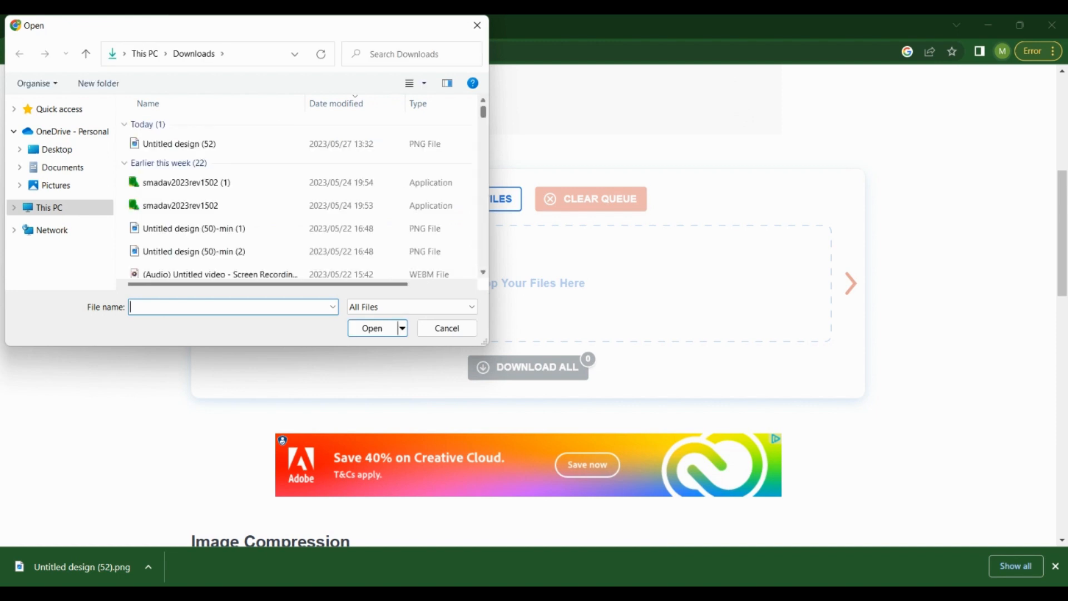
left_click(13, 207)
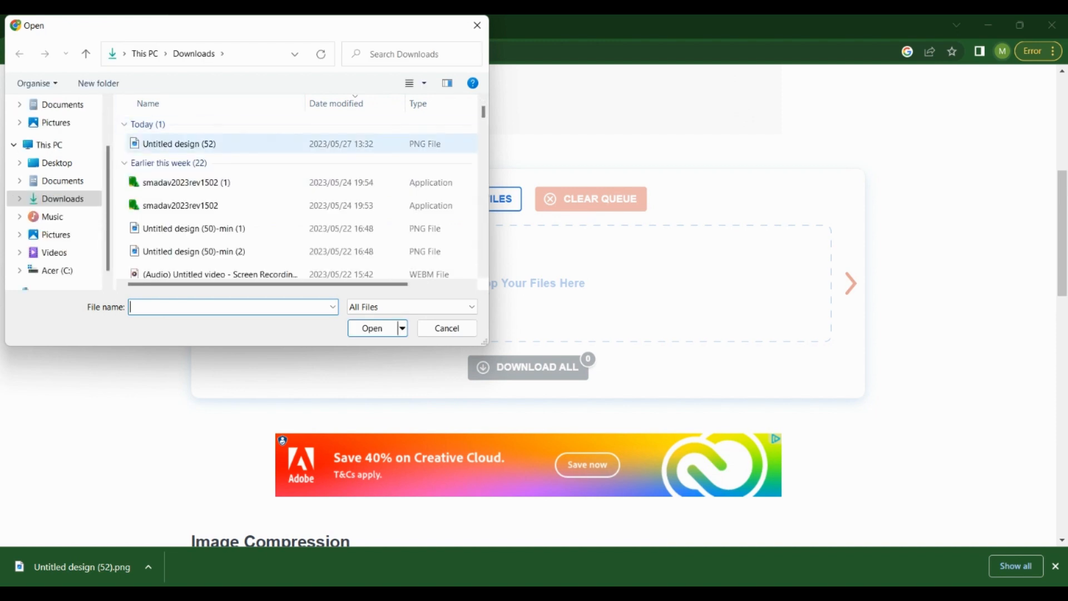
left_click(178, 144)
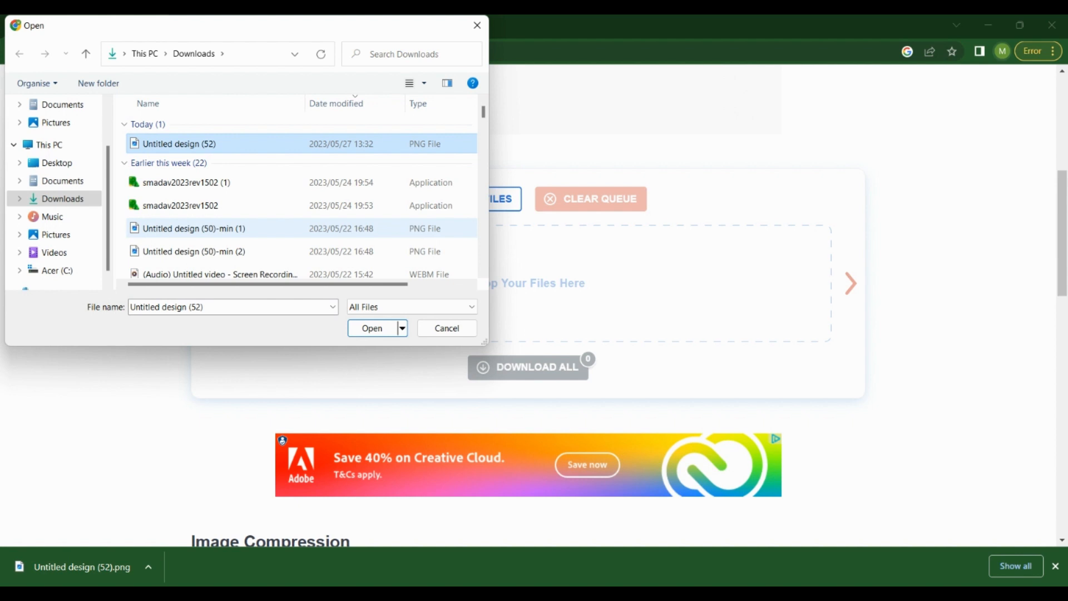
left_click(372, 329)
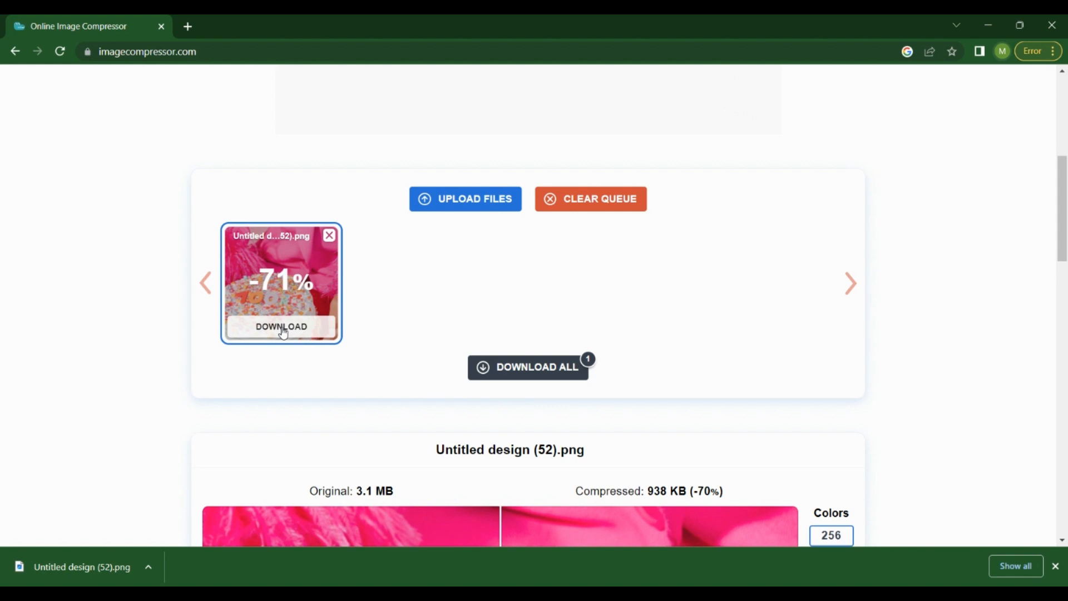
left_click(282, 327)
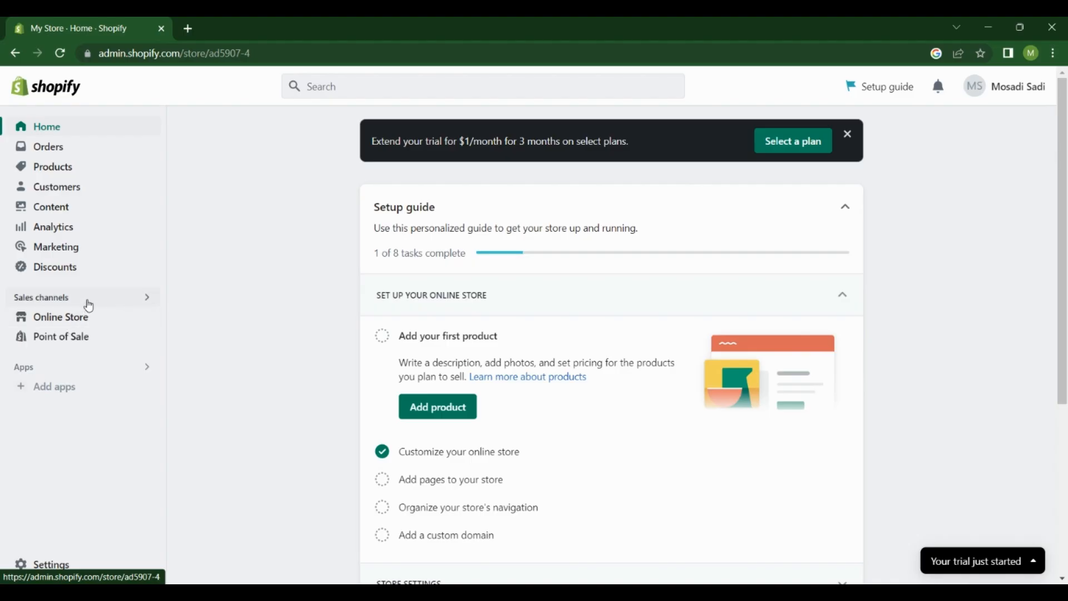
Open Online Store themes and customize the current Dawn theme
left_click(60, 316)
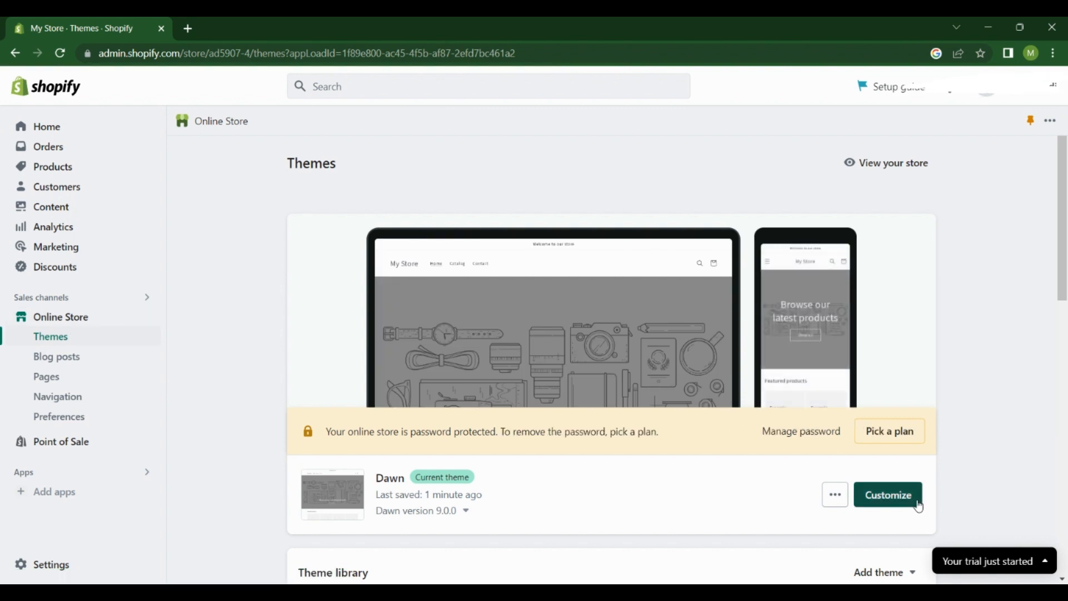
left_click(888, 495)
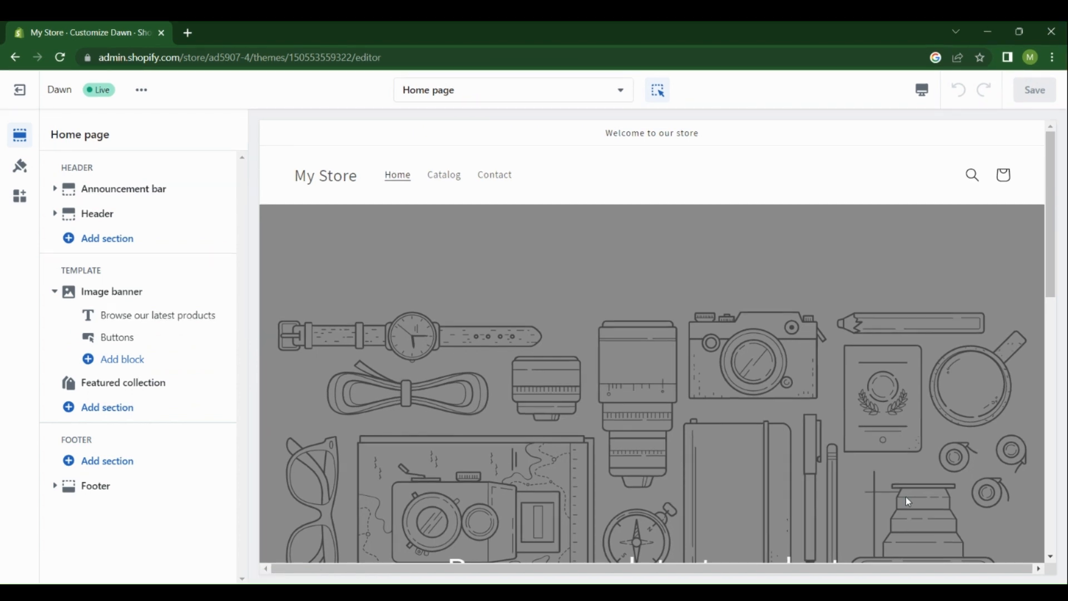
Set the Image banner section's first image to the compressed pink cake PNG
left_click(111, 291)
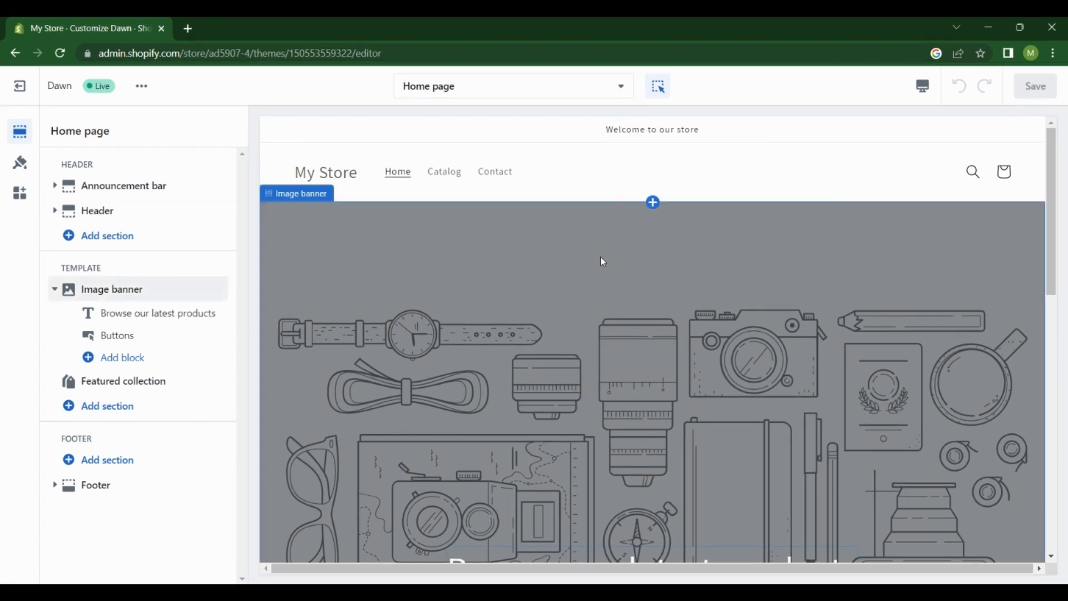
left_click(112, 288)
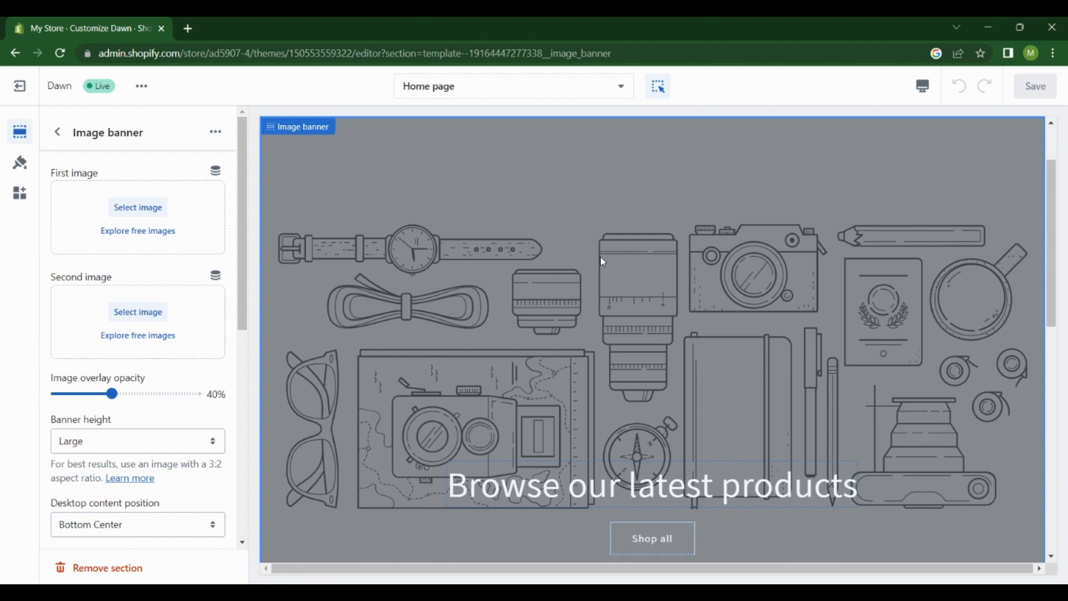
mouse_move(134, 217)
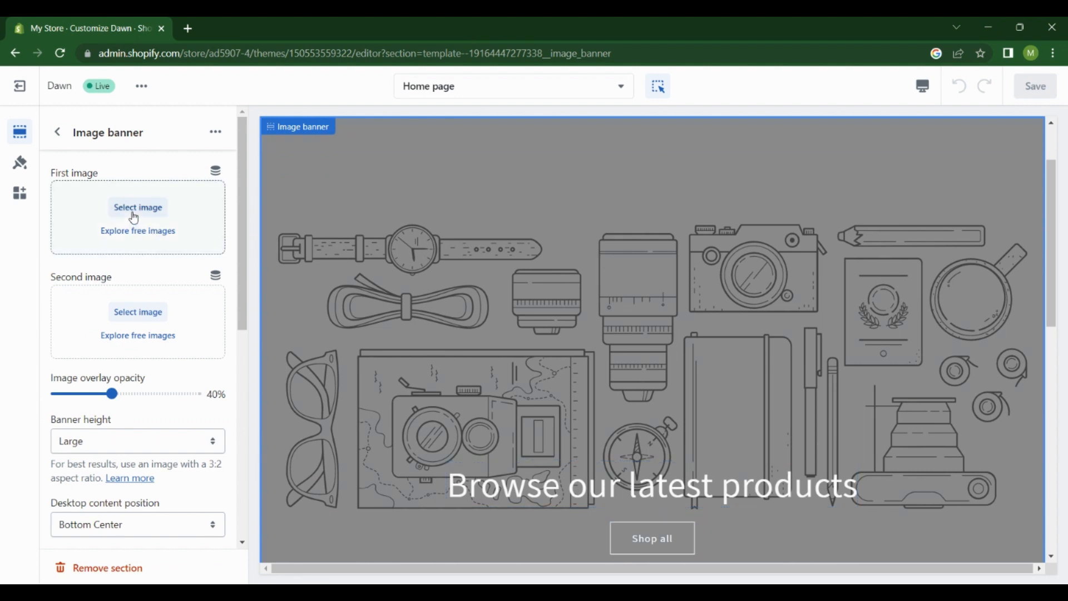
left_click(137, 207)
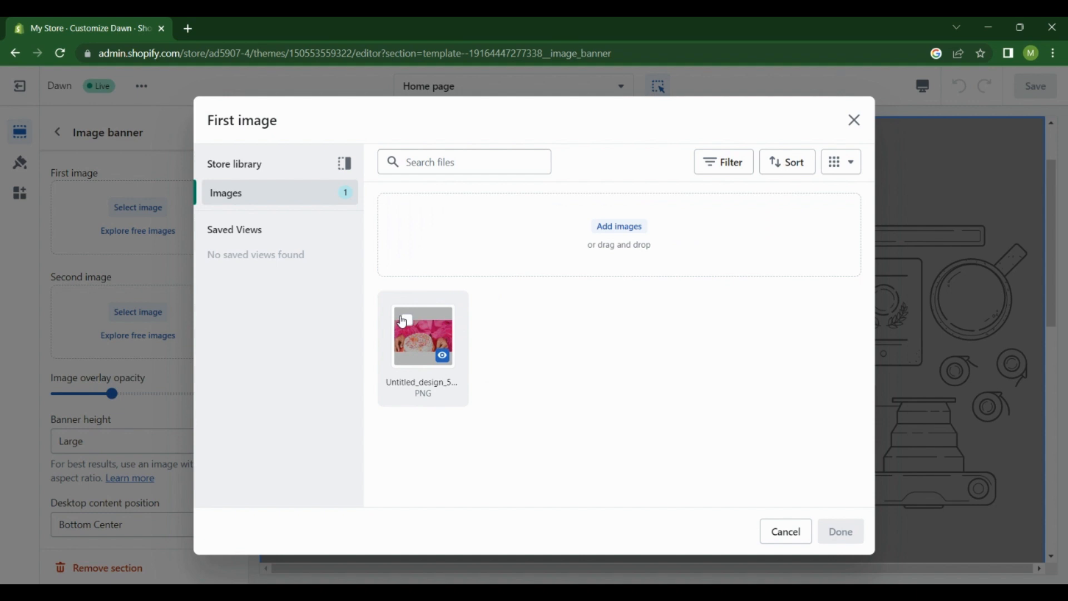
left_click(423, 336)
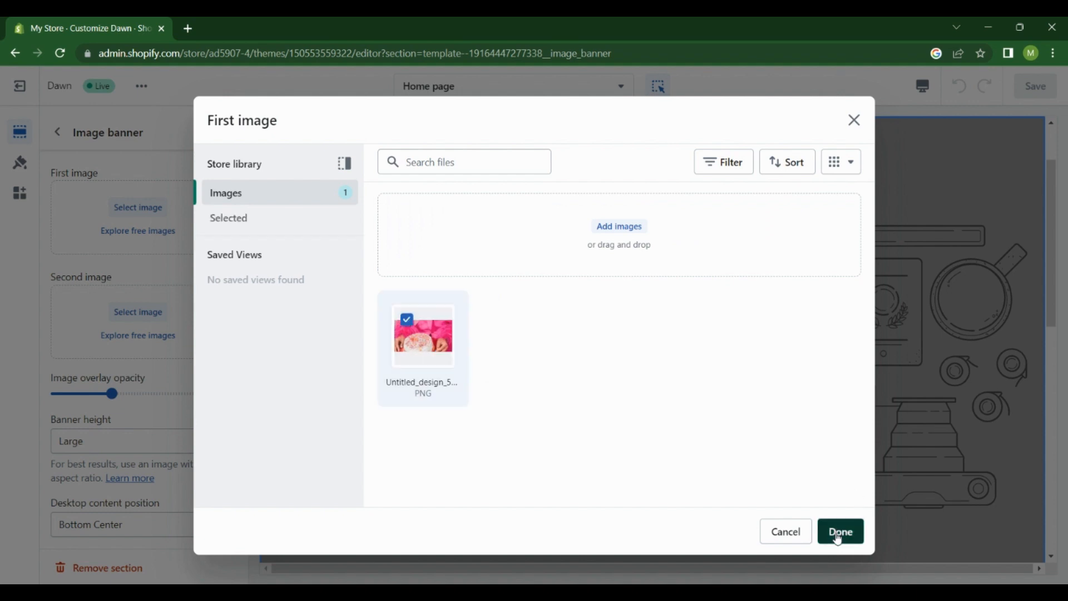
left_click(840, 531)
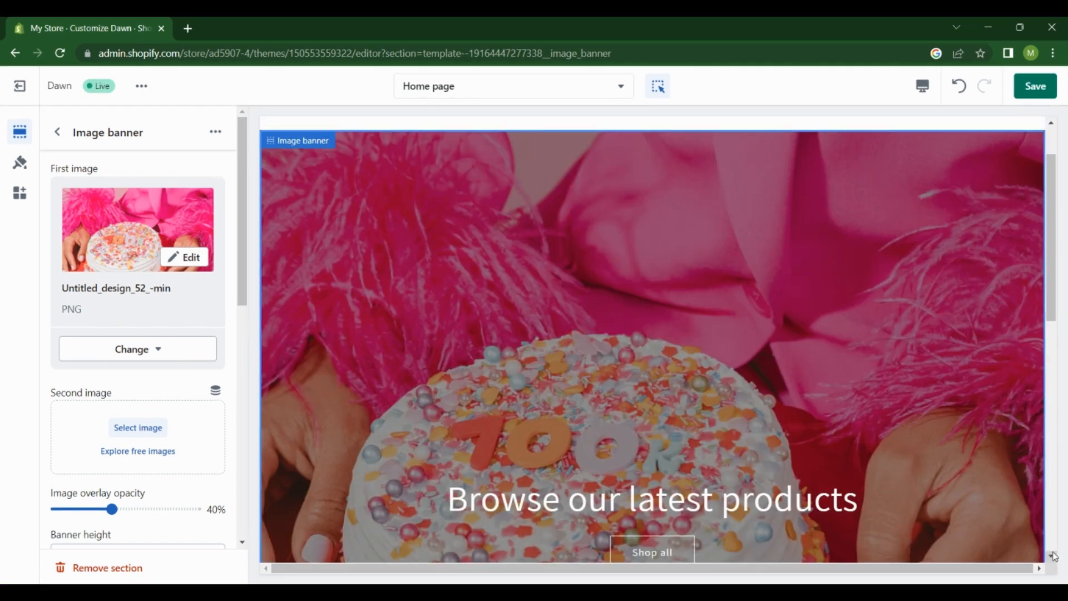
Save the Dawn theme changes and scroll the preview to check the cake banner
scroll("down", 3)
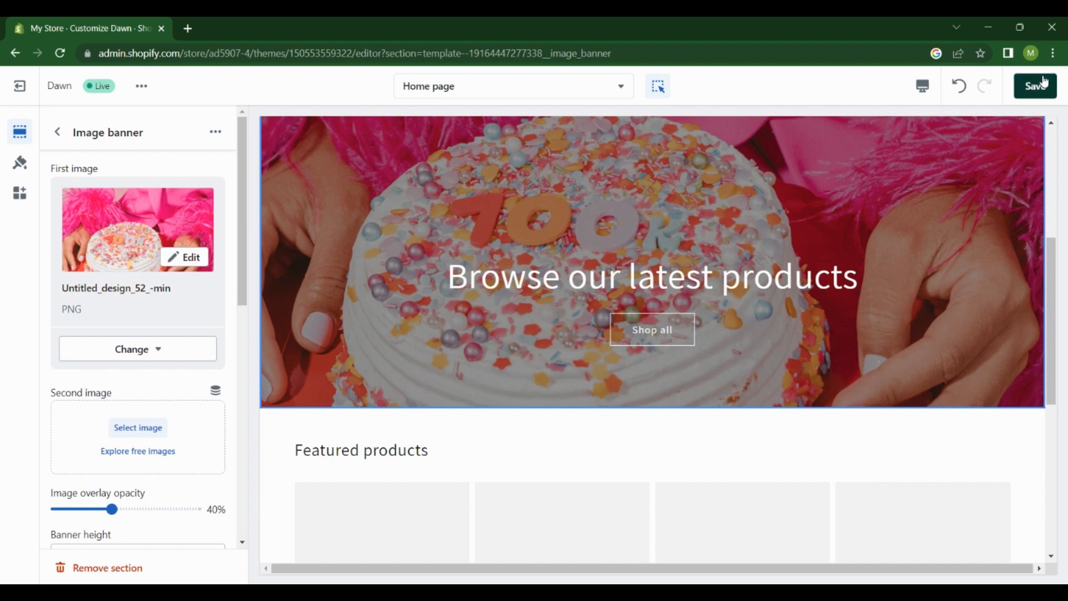
left_click(1034, 86)
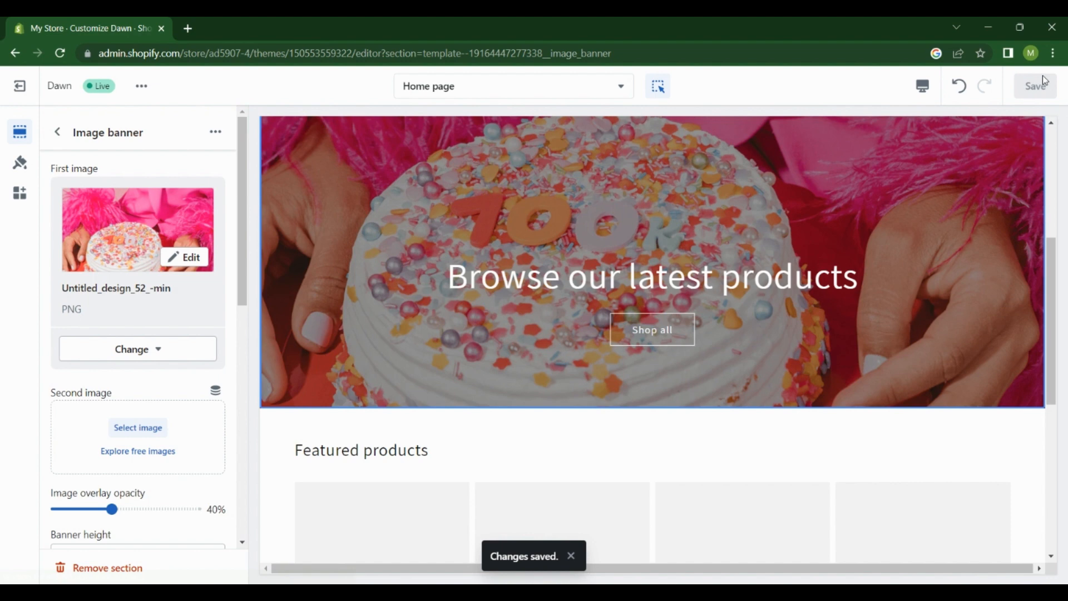
mouse_move(1013, 312)
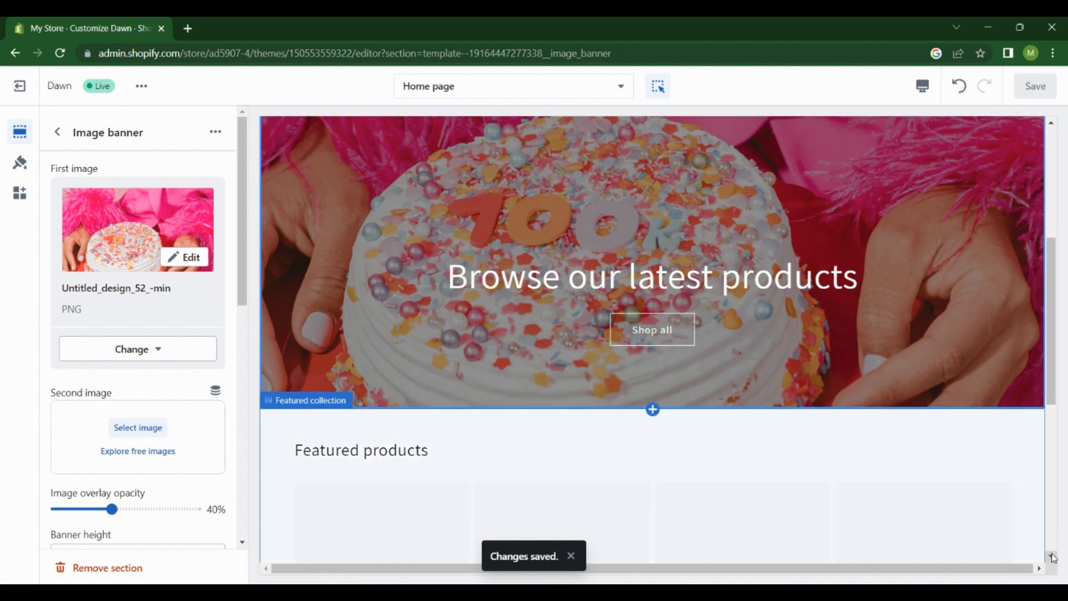
scroll("down", 3)
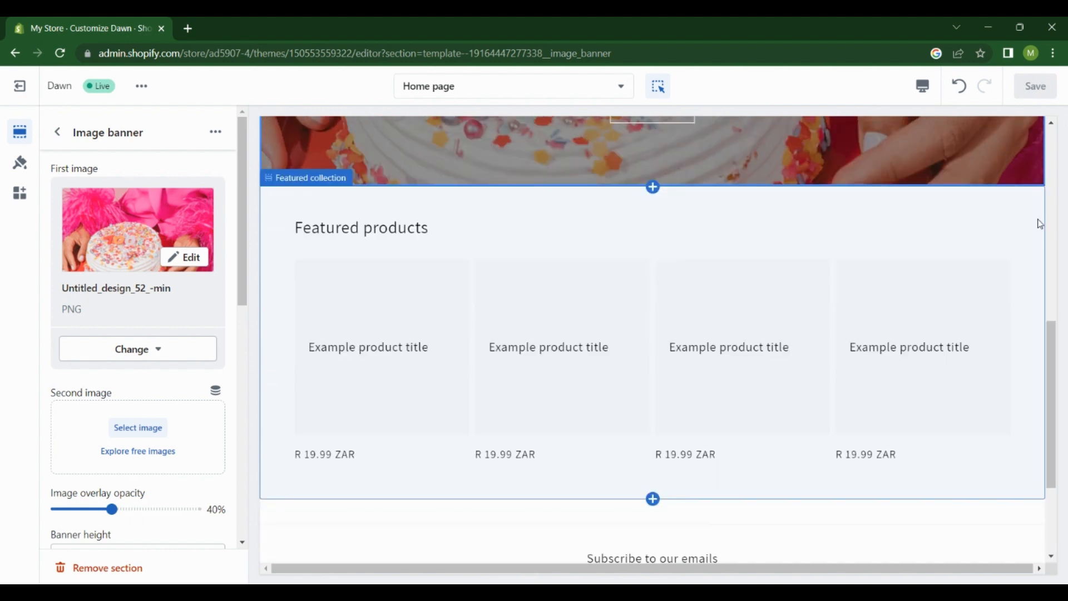
scroll("up", 3)
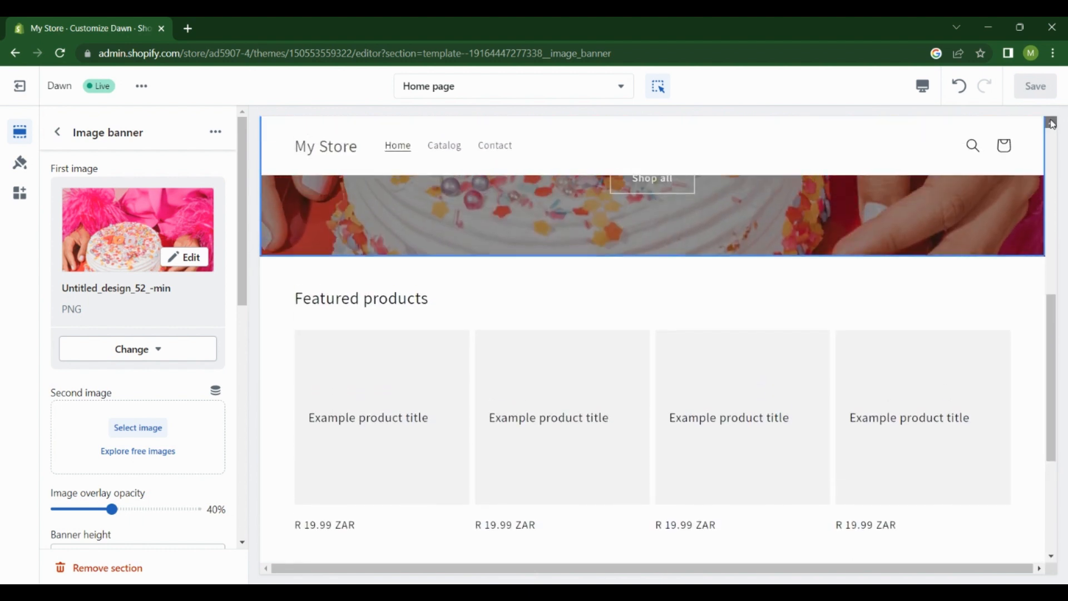
scroll("up", 3)
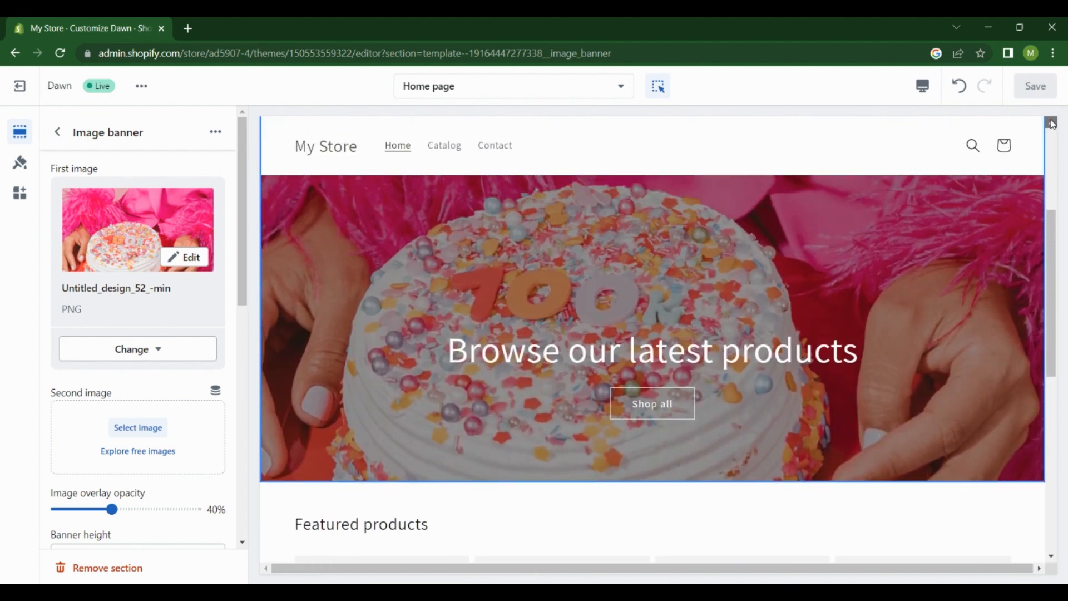